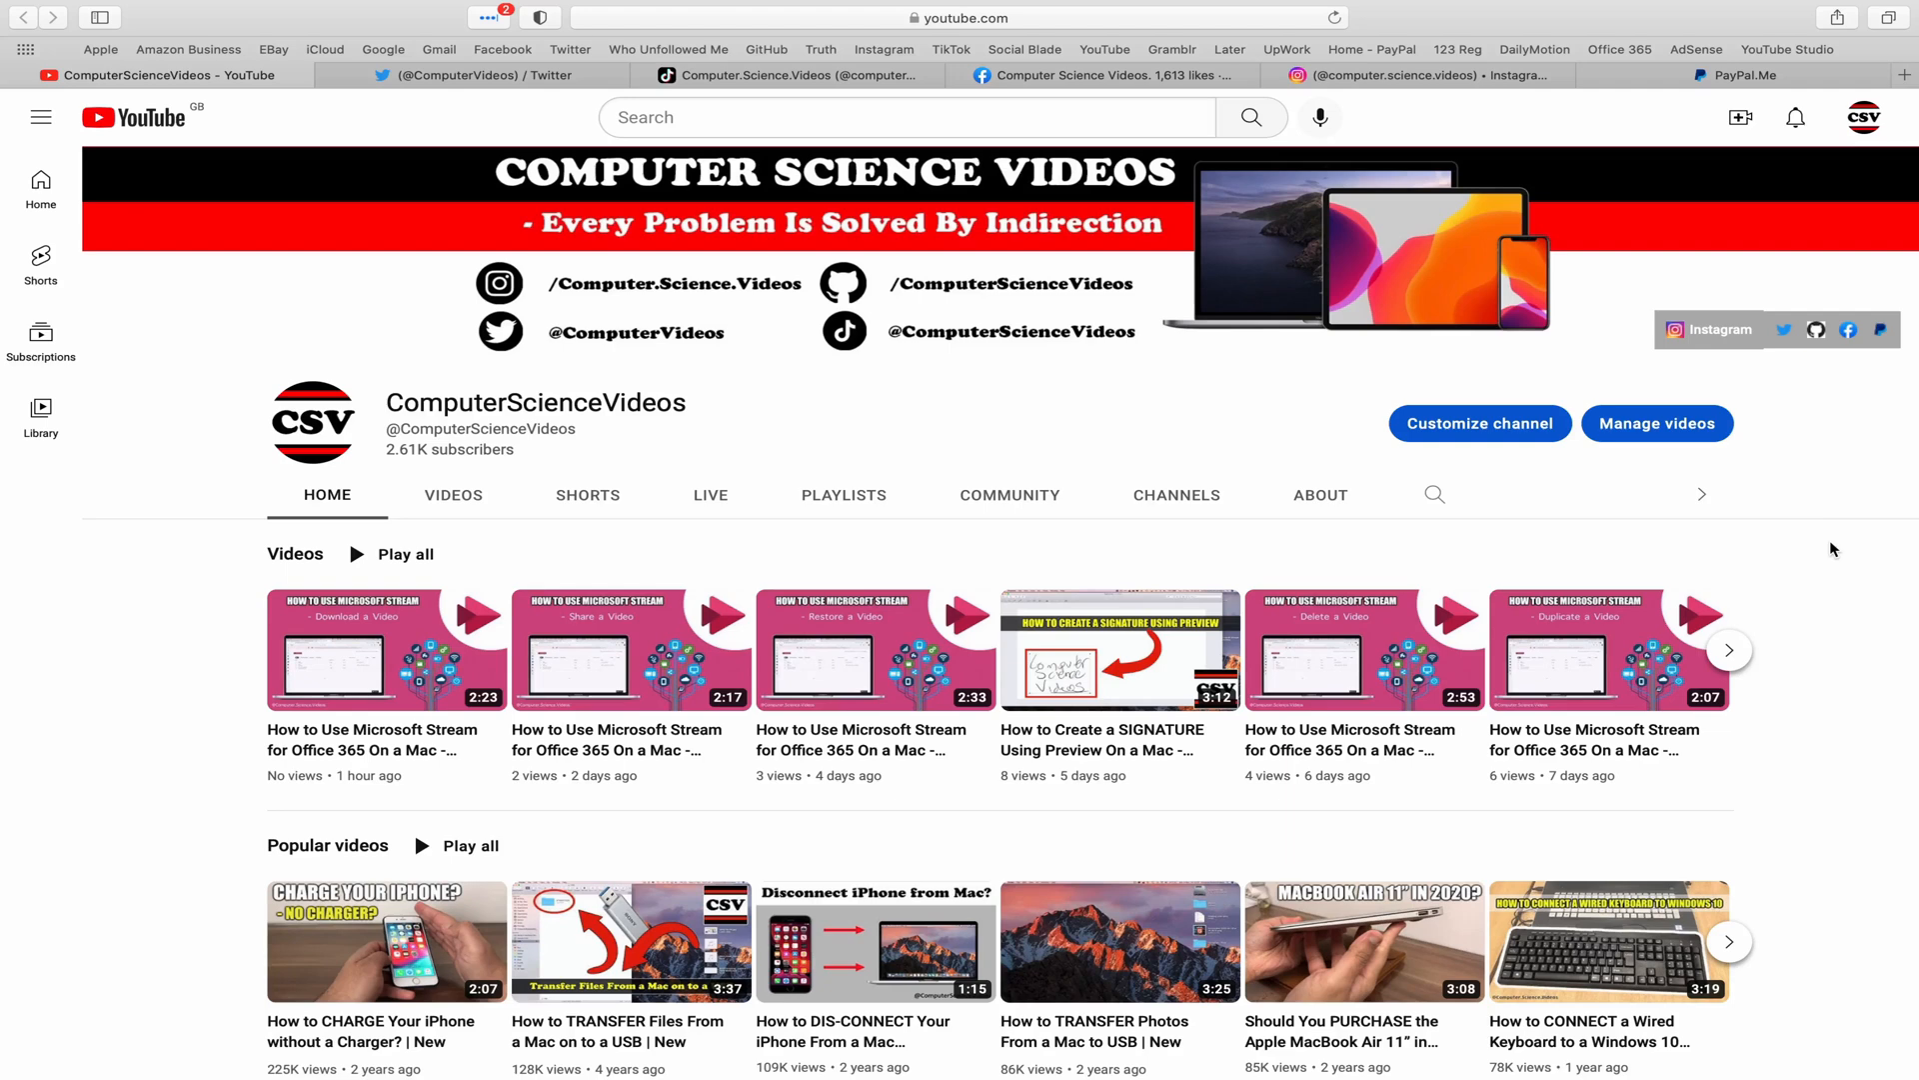
Step: Switch Safari to the Computer Science Videos Facebook tab, then close the window
{"action": "left_click", "coordinate": [465, 74]}
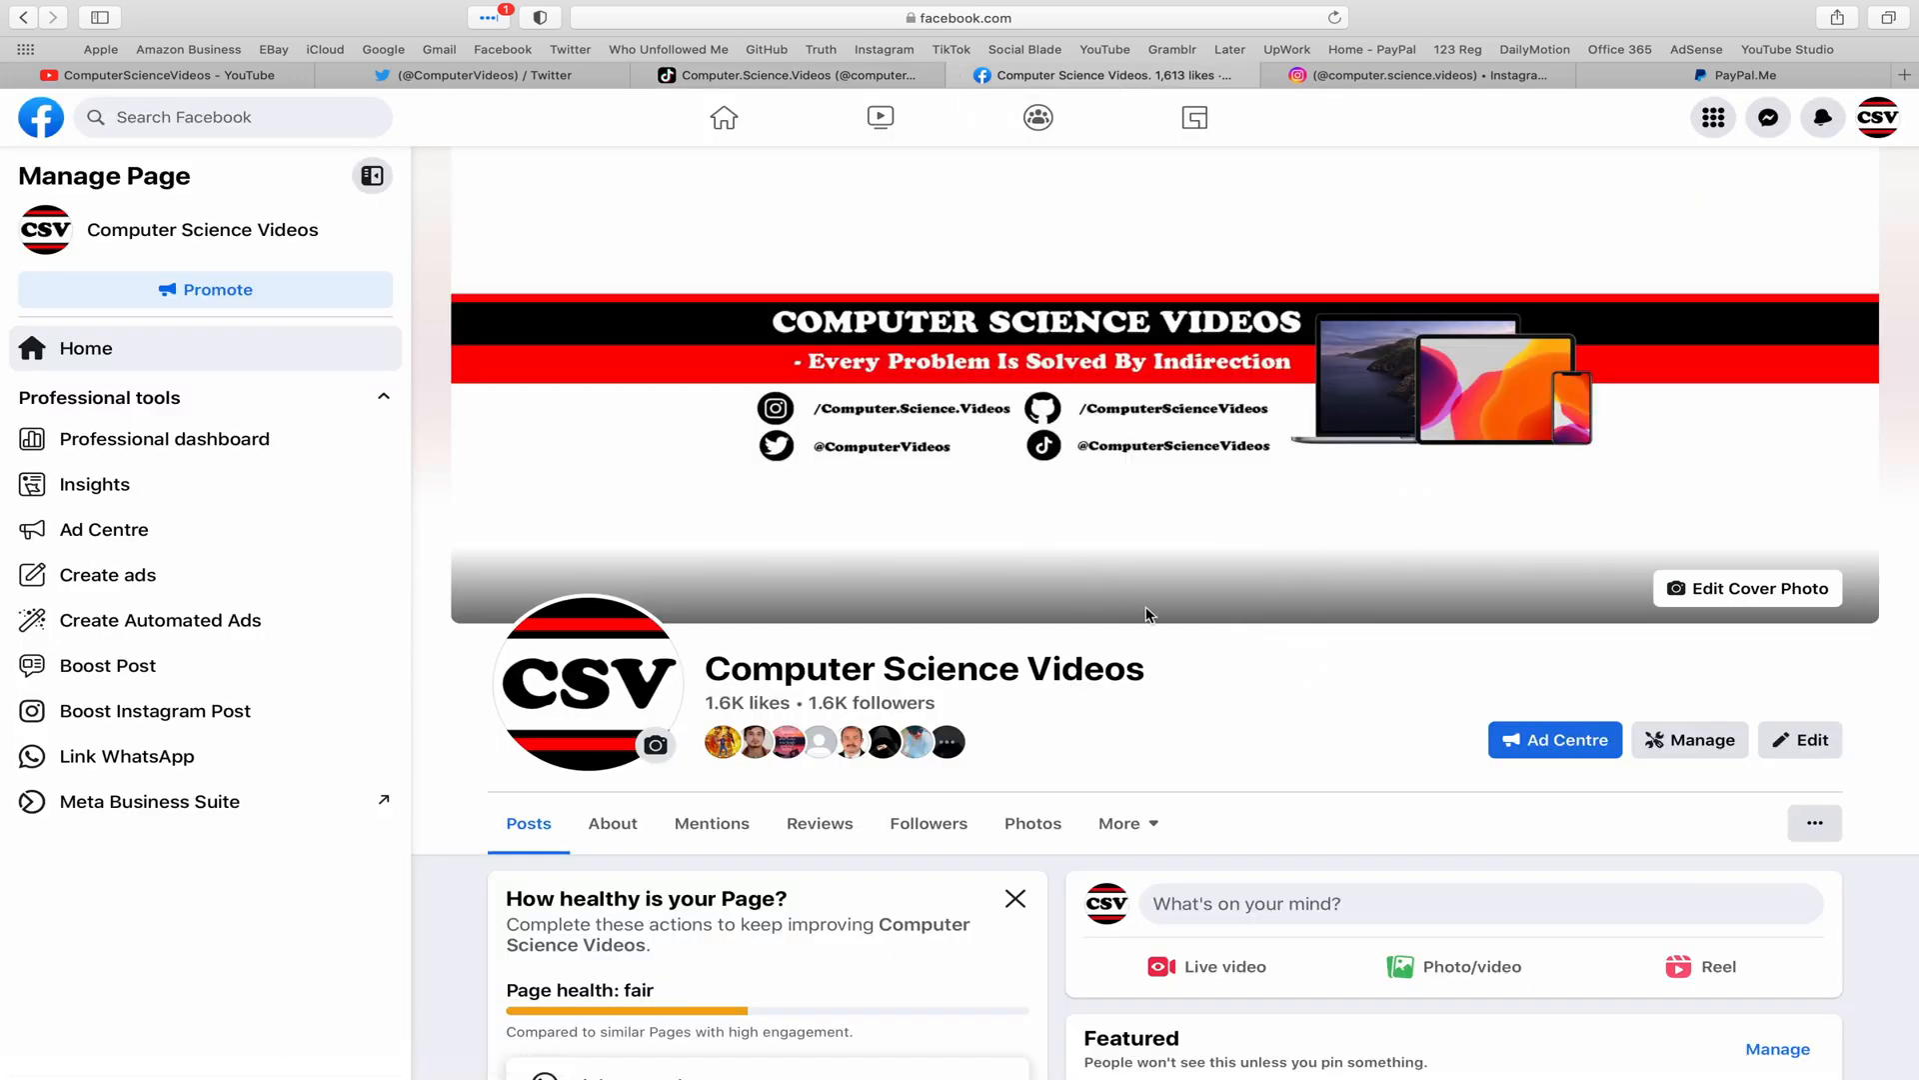
{"action": "left_click", "coordinate": [1405, 74]}
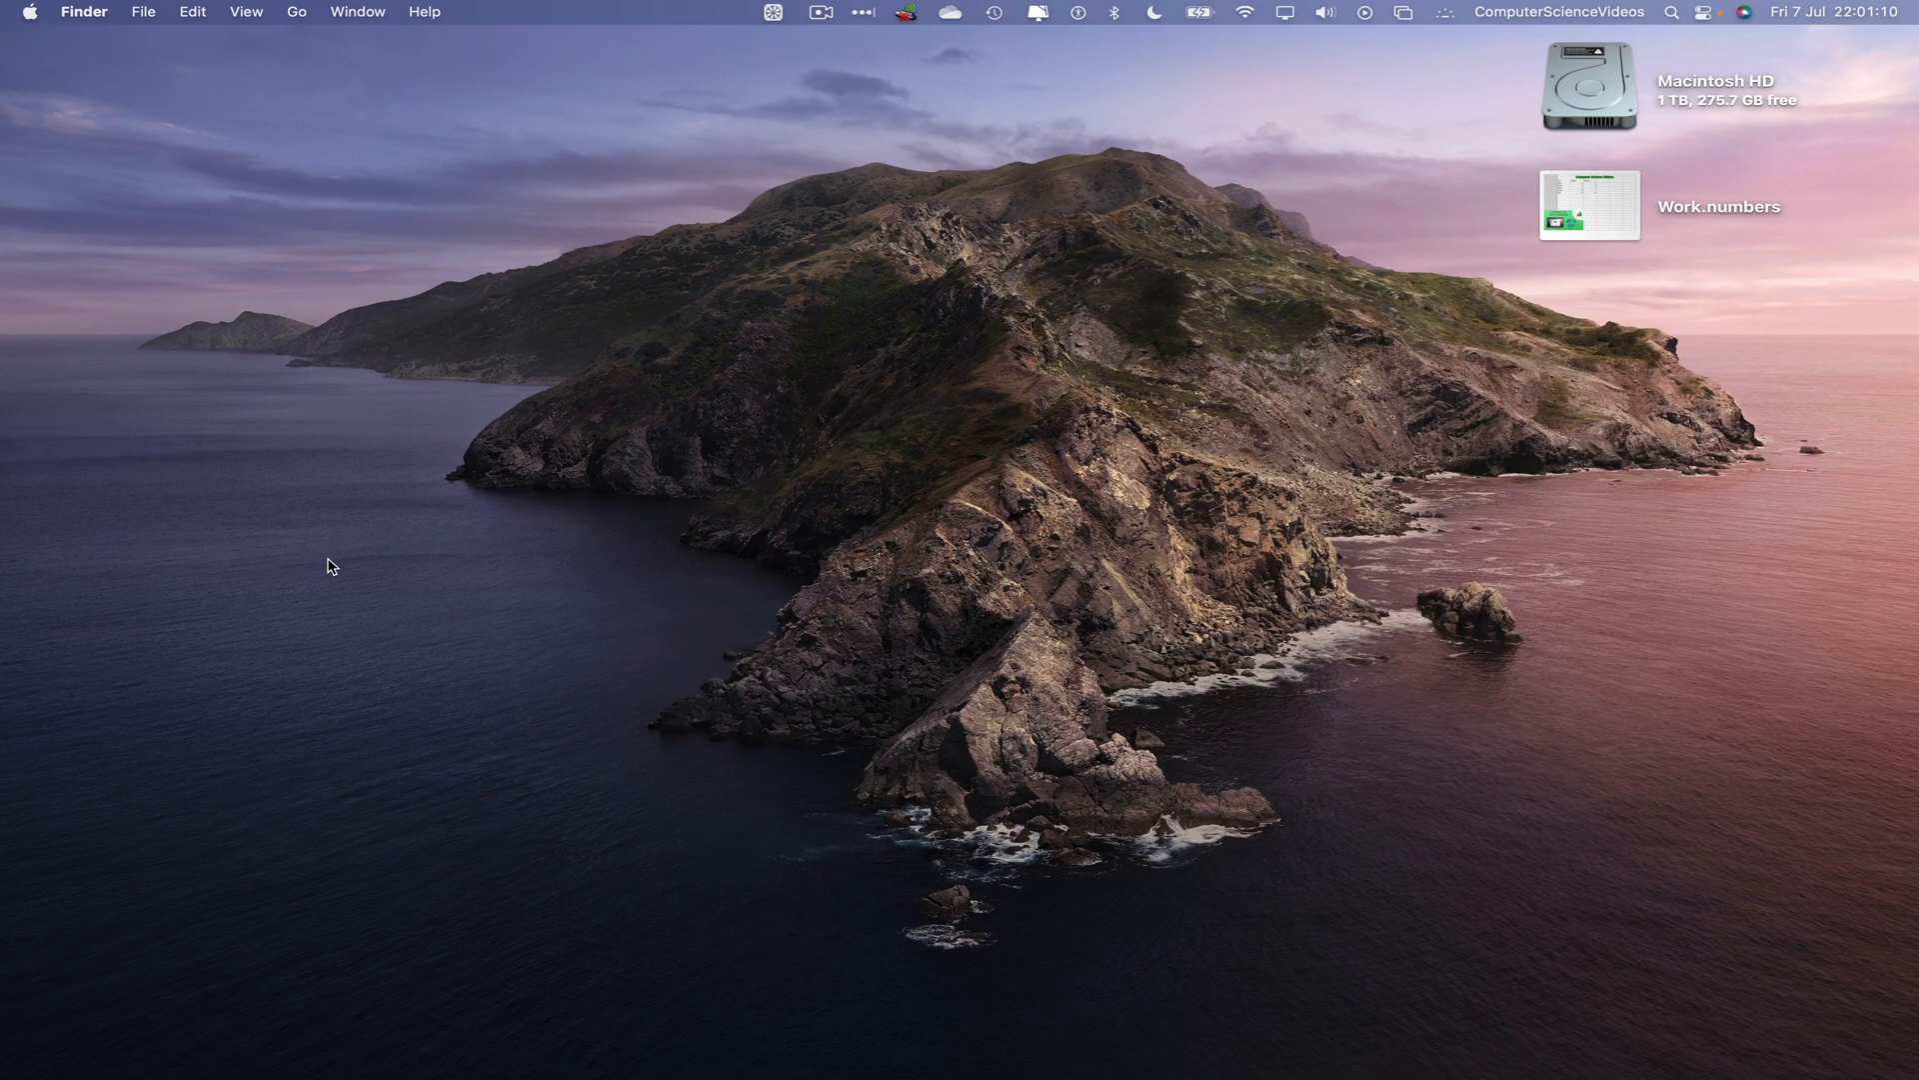
Step: Launch Terminal from Launchpad by searching 'ter' and zoom its window to full screen
{"action": "left_click", "coordinate": [228, 1038]}
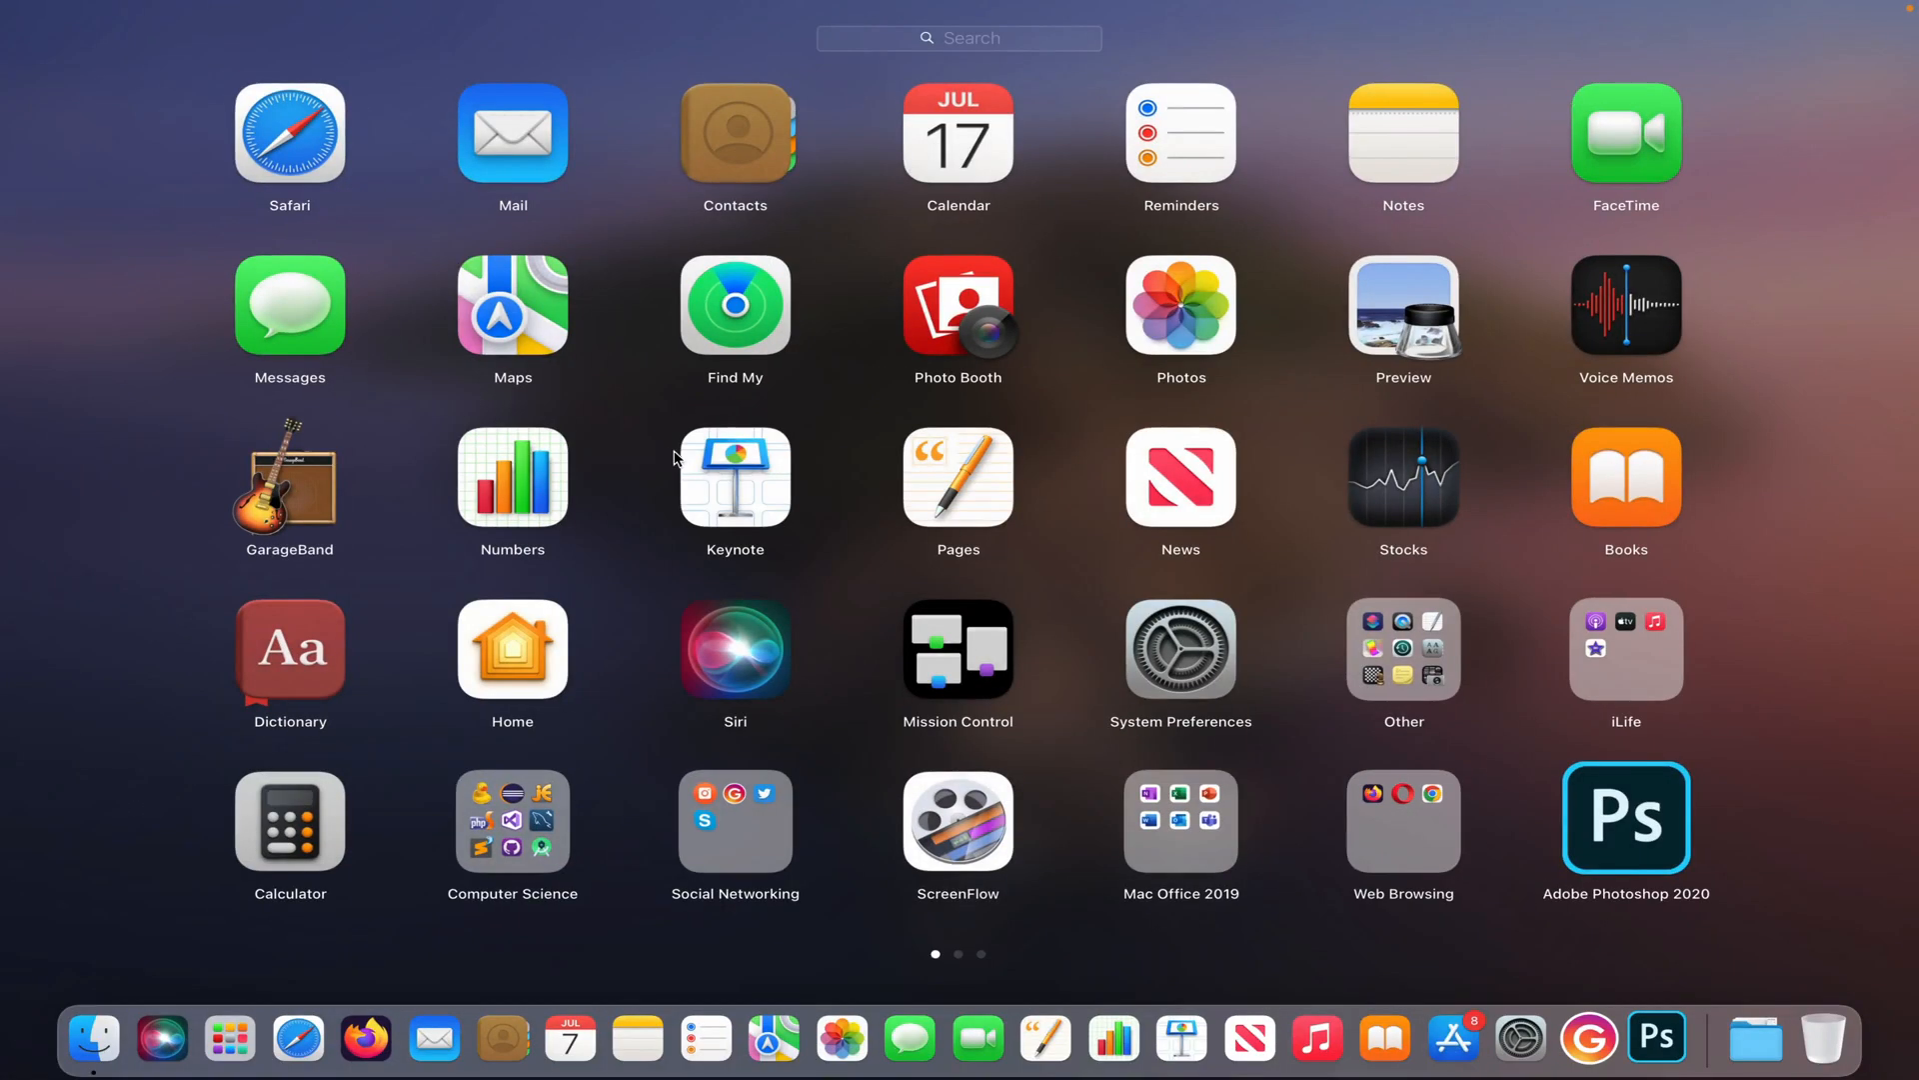
{"action": "type", "text": "ter"}
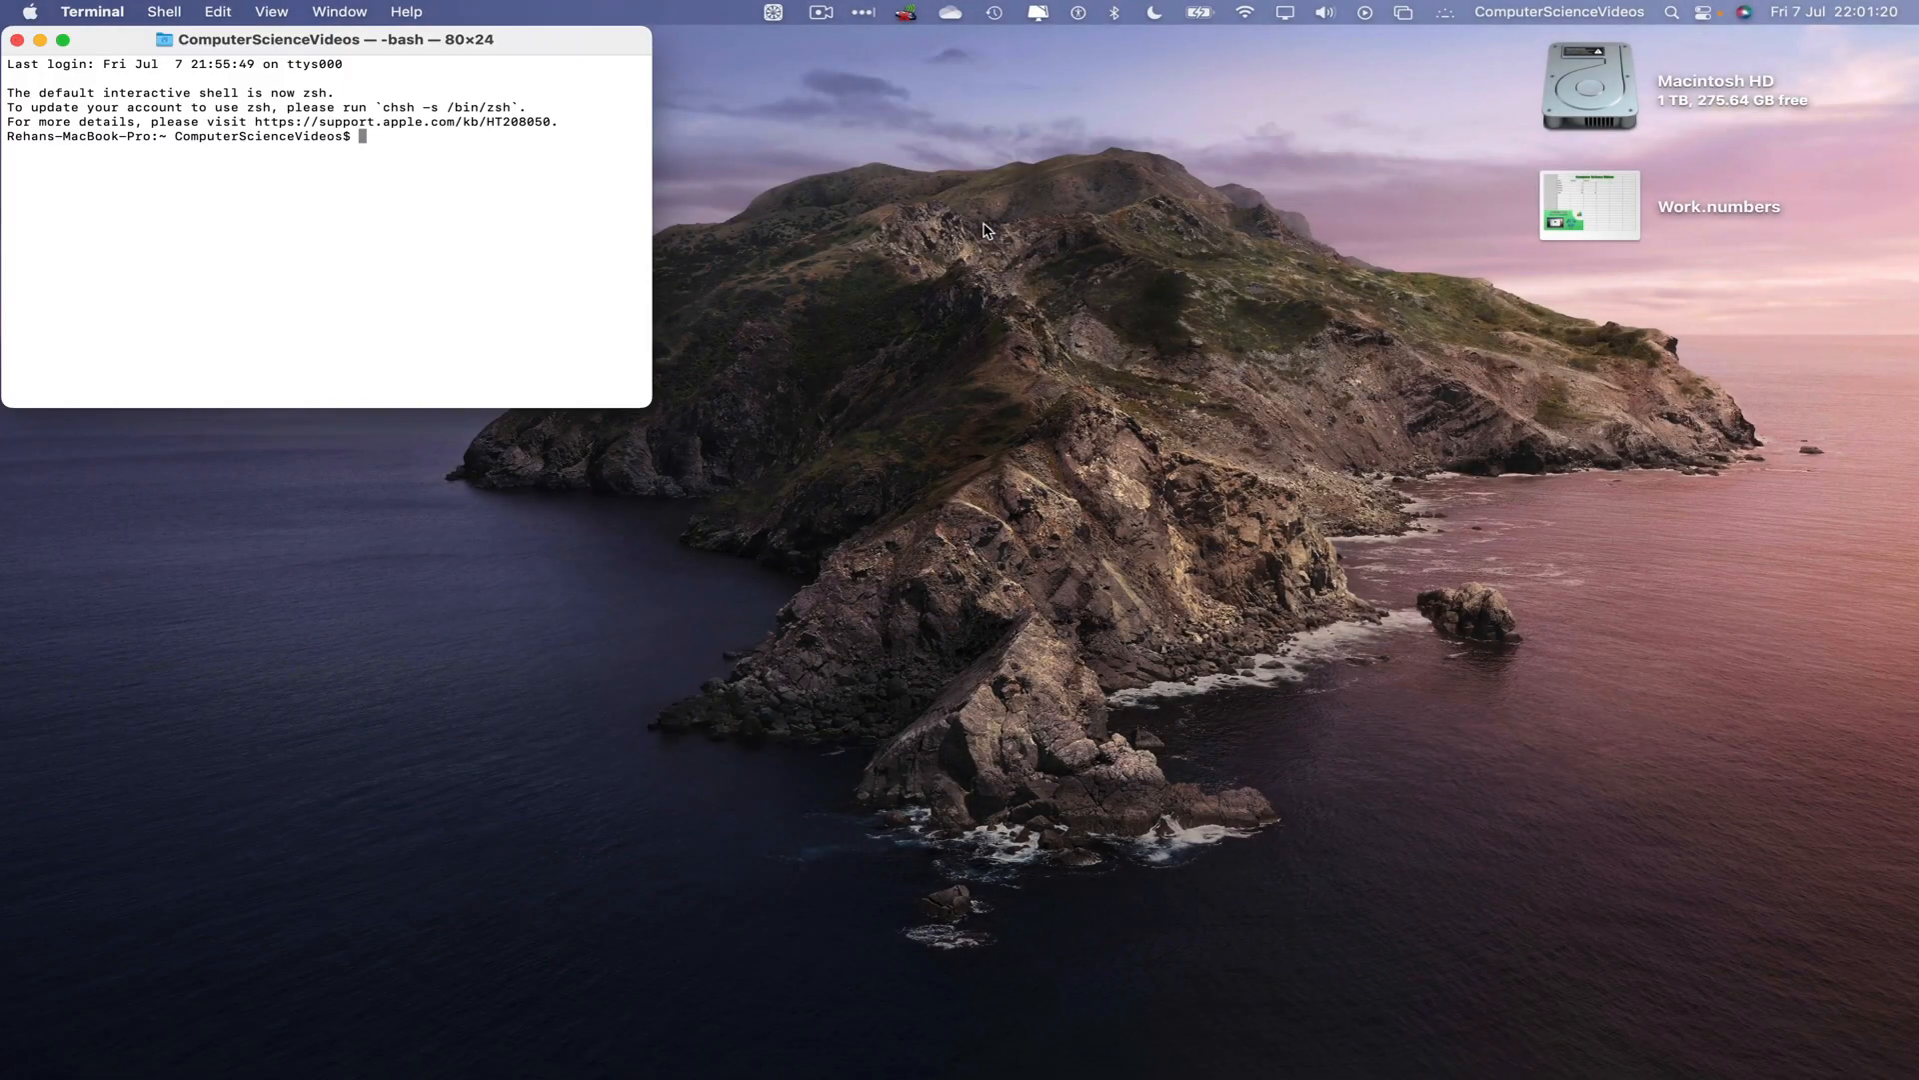
{"action": "left_click", "coordinate": [64, 40]}
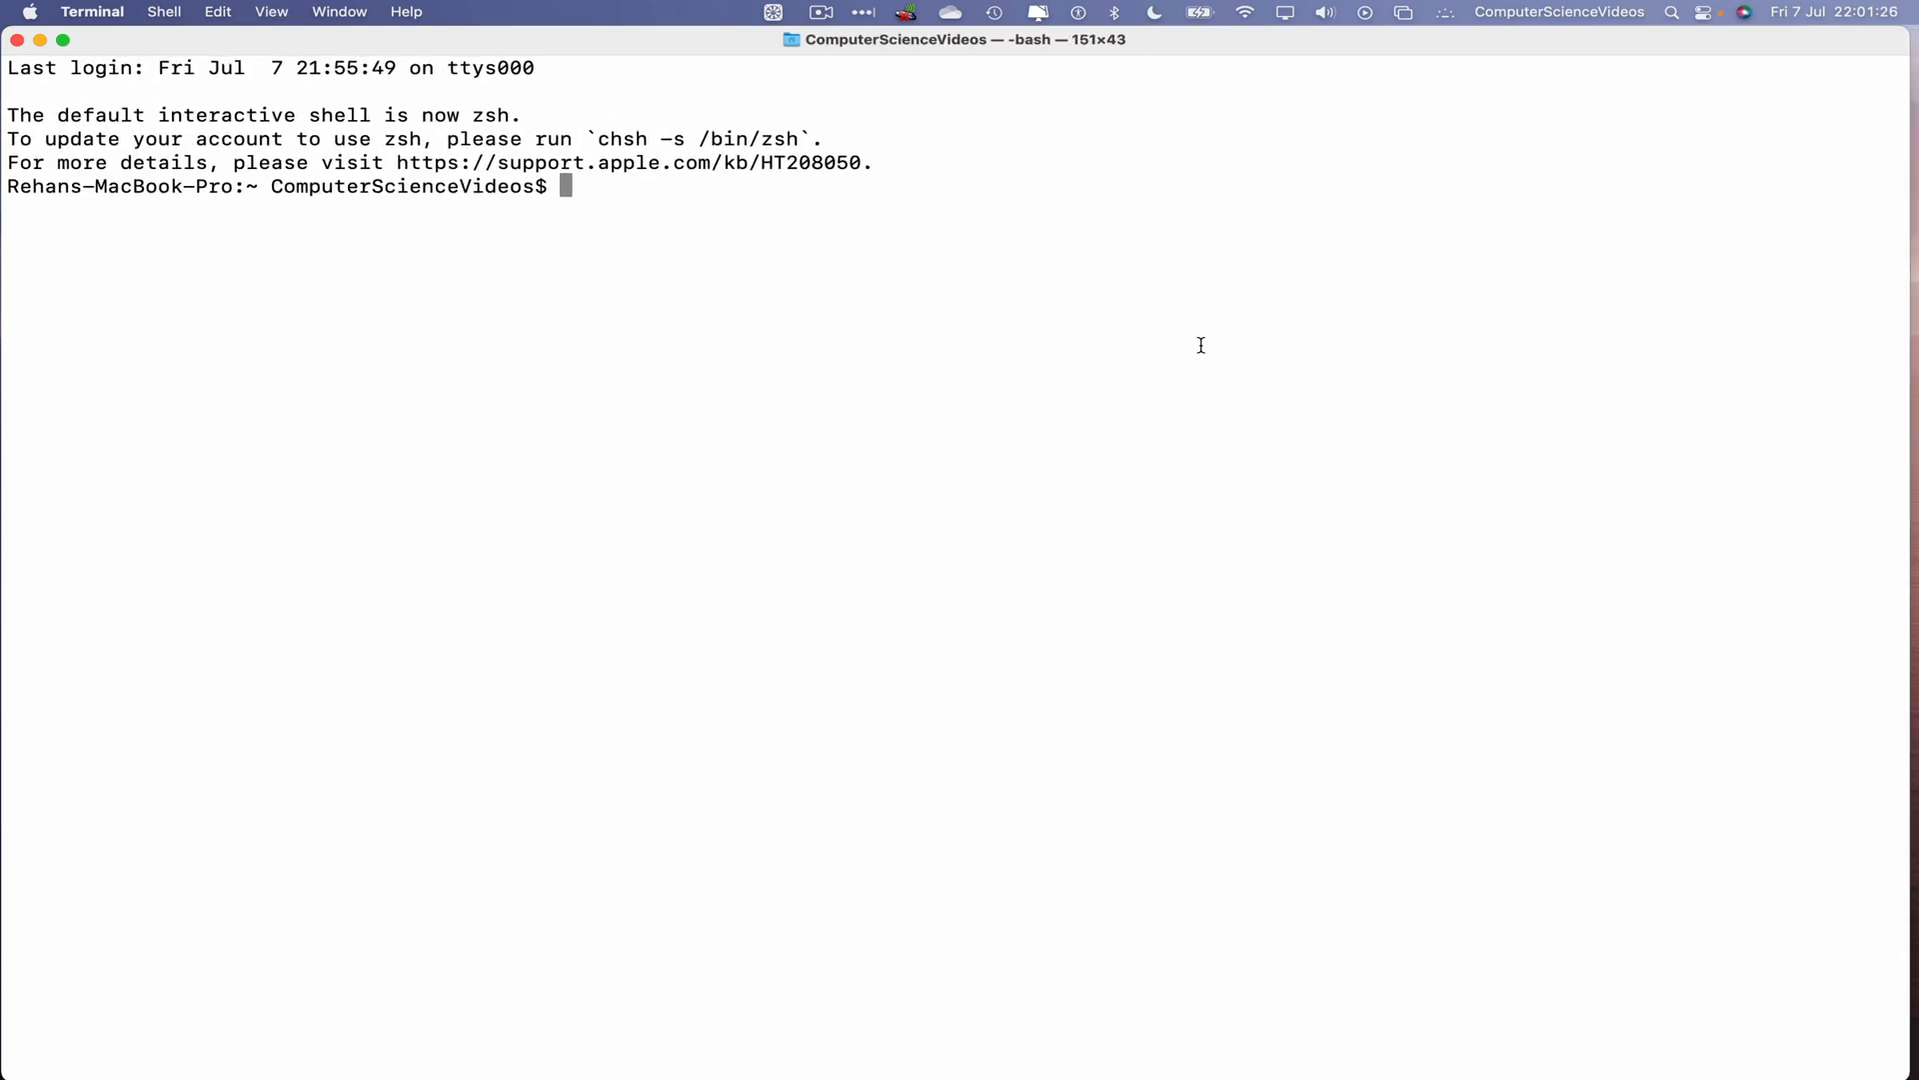
Step: List the home folder with ls, then move up to the disk root with cd ../.
{"action": "type", "text": "ls"}
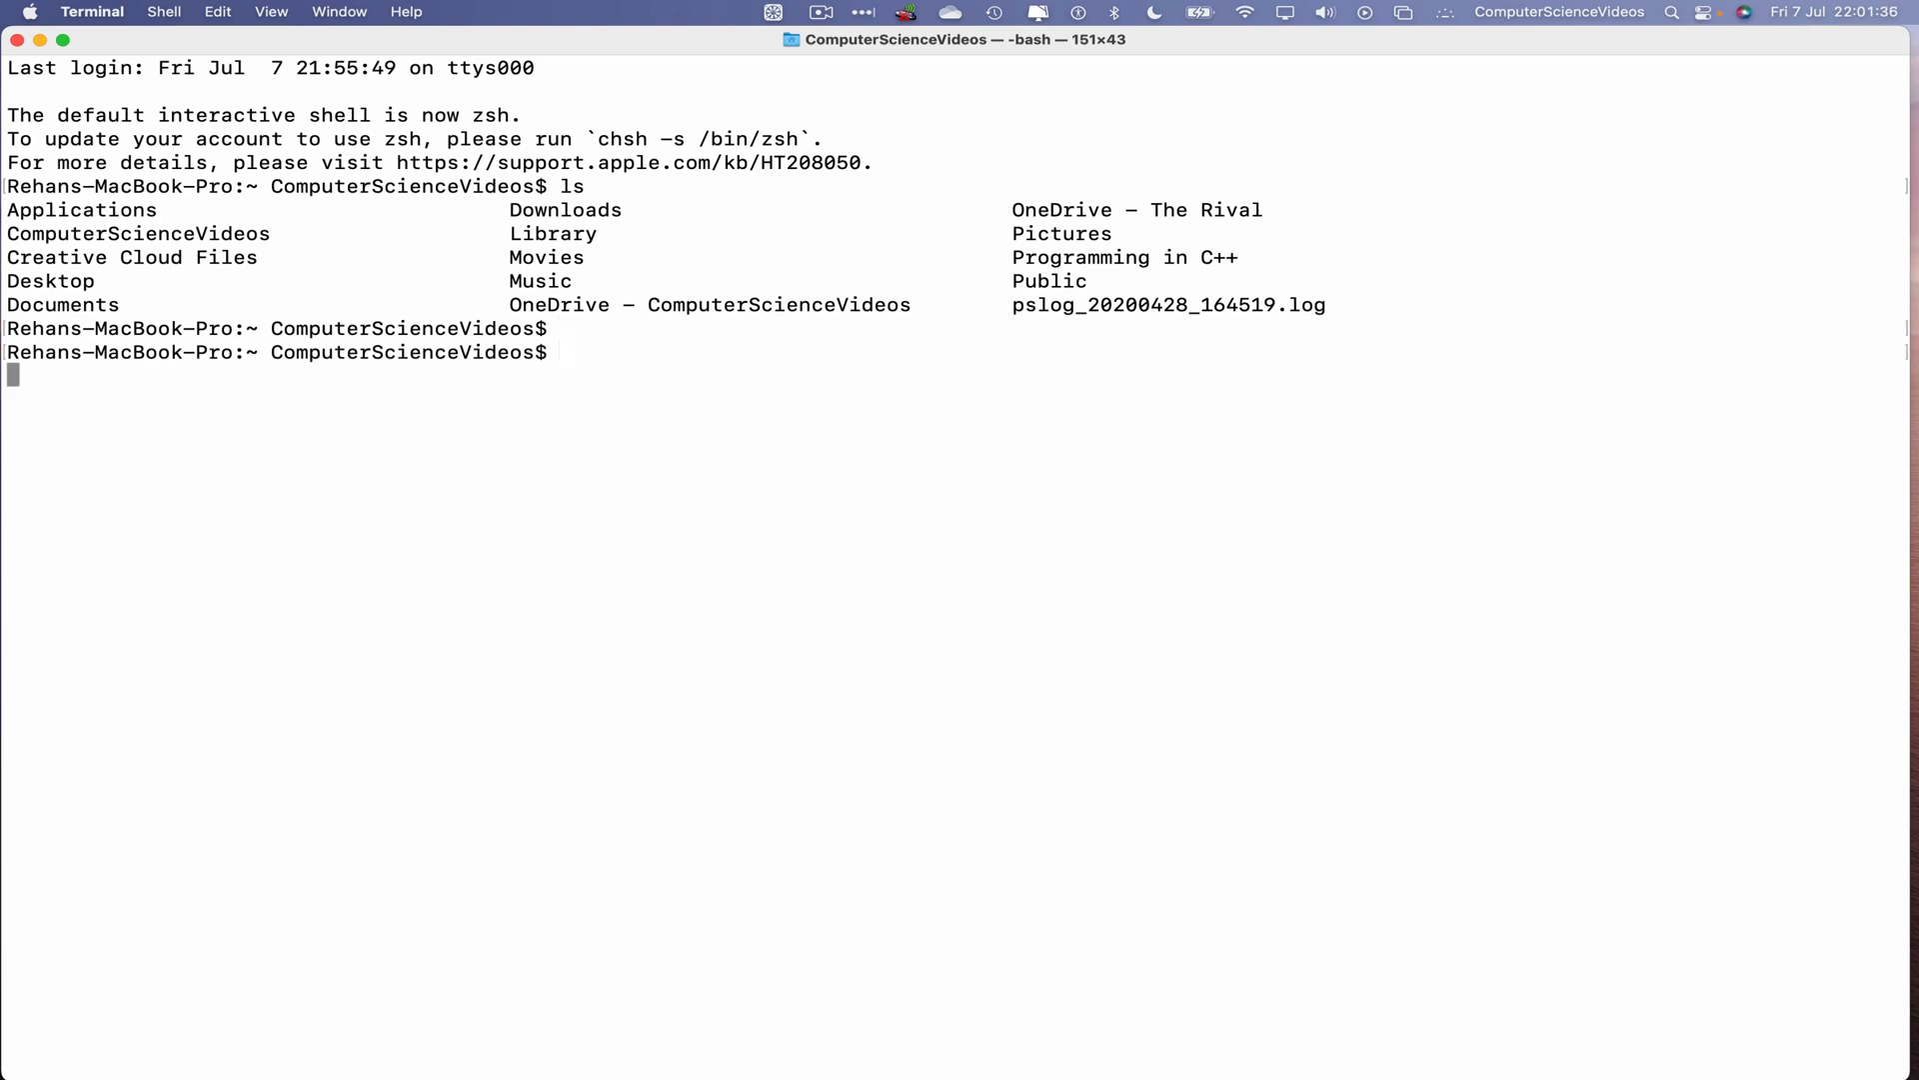
{"action": "type", "text": "cd .."}
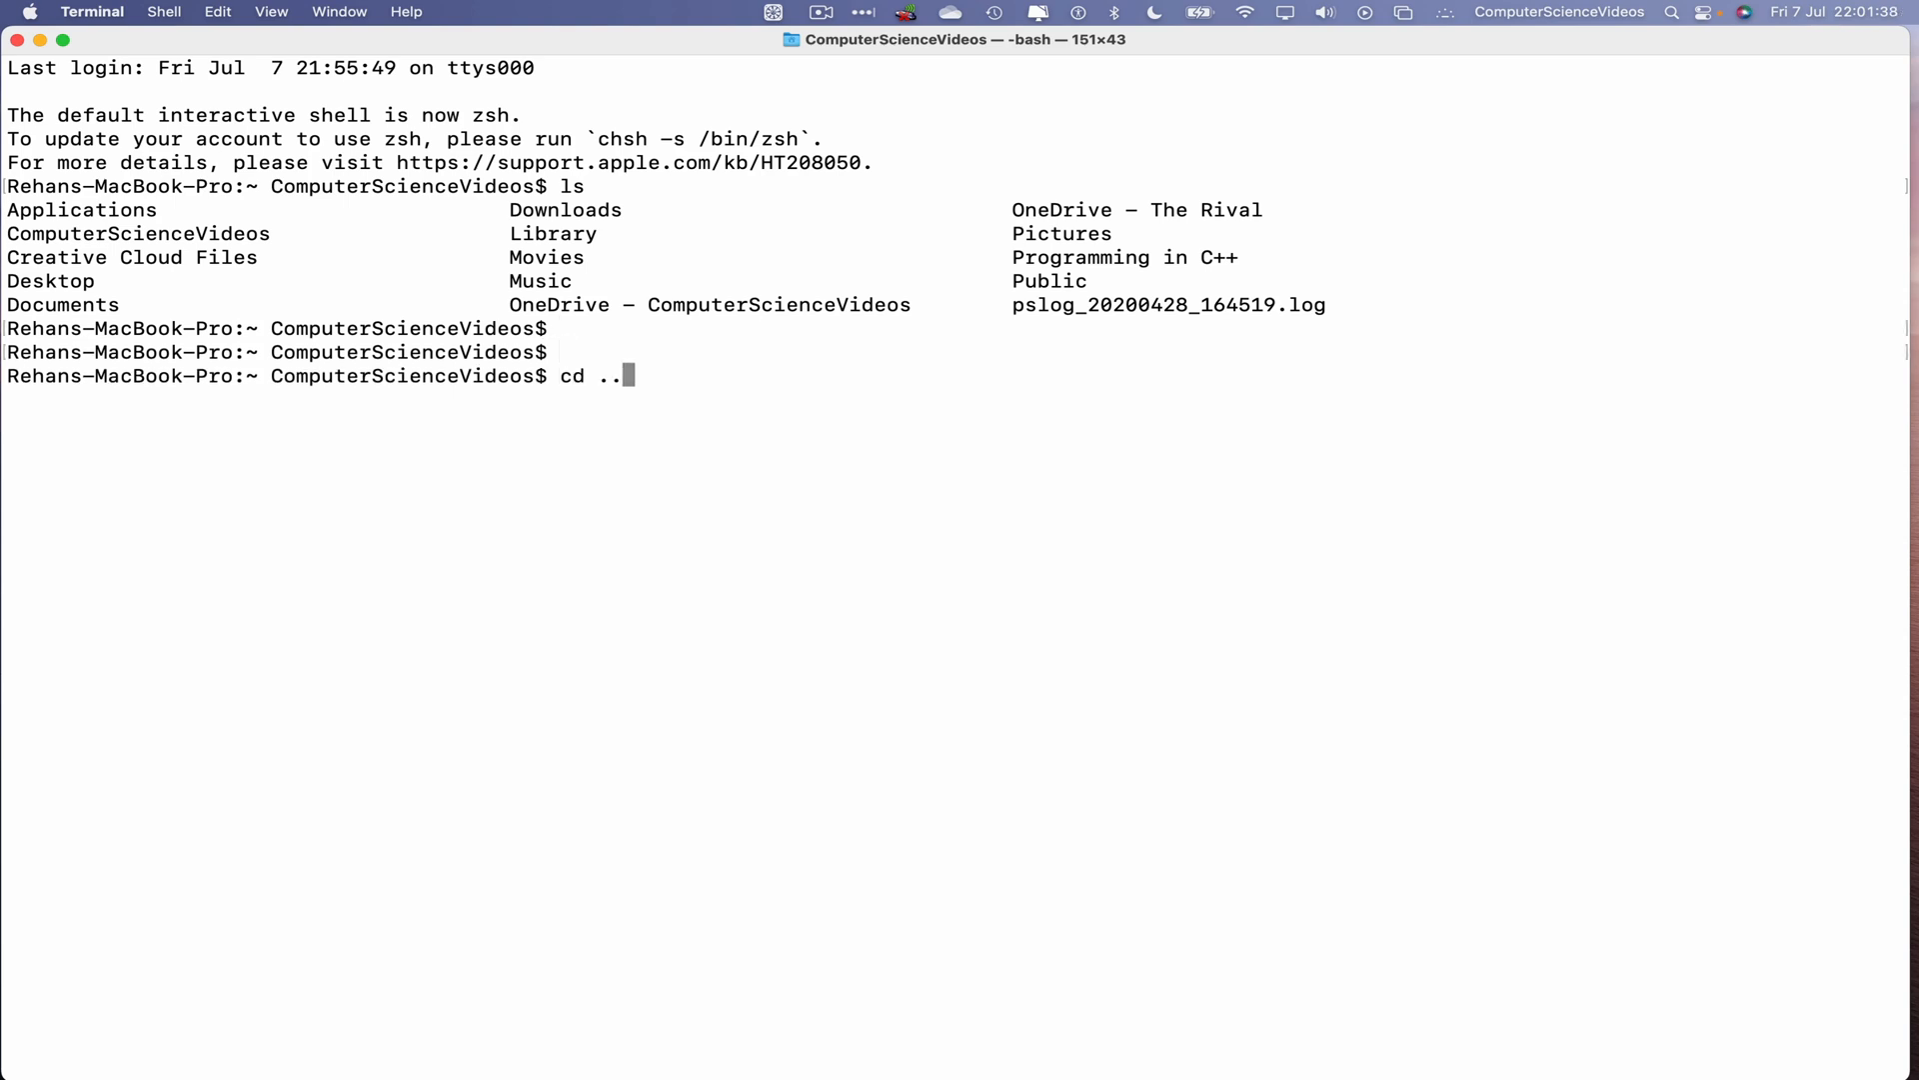
{"action": "type", "text": "/.."}
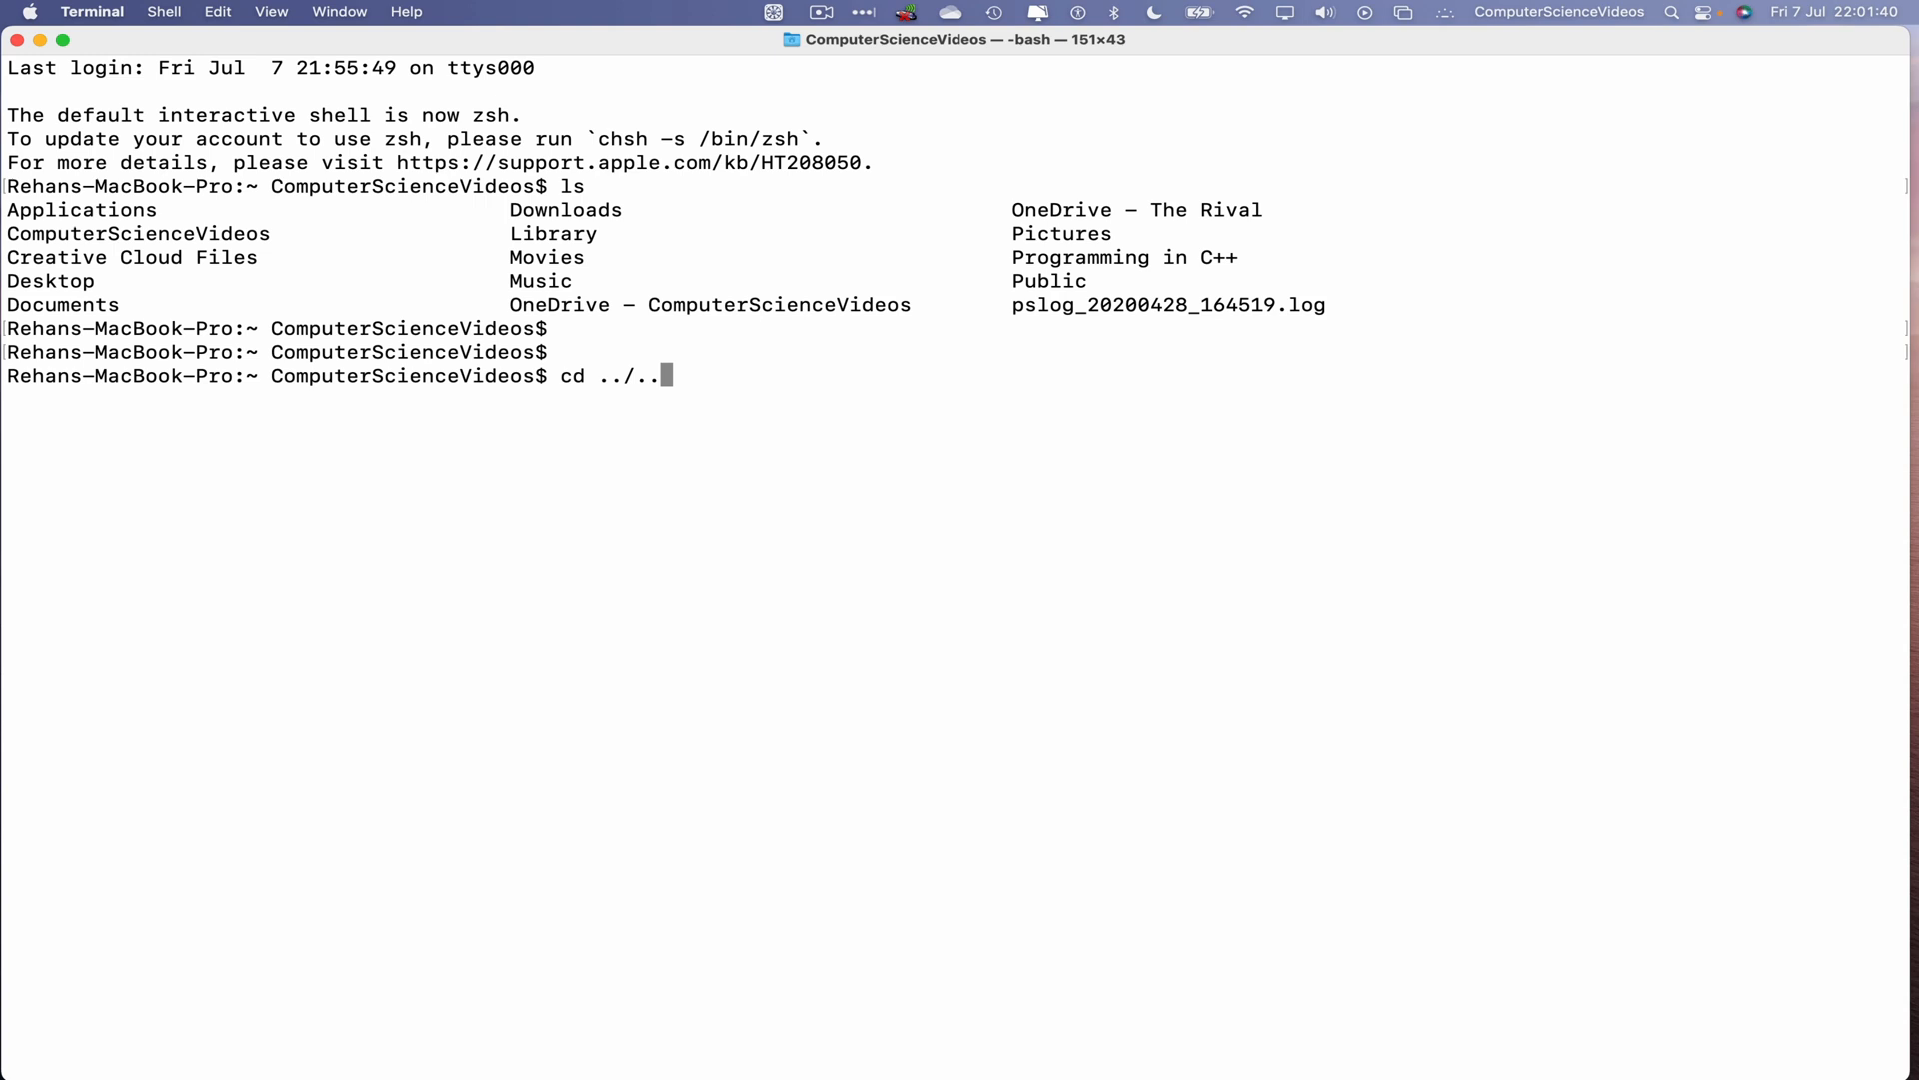
{"action": "key", "text": "enter"}
{"action": "type", "text": "ls"}
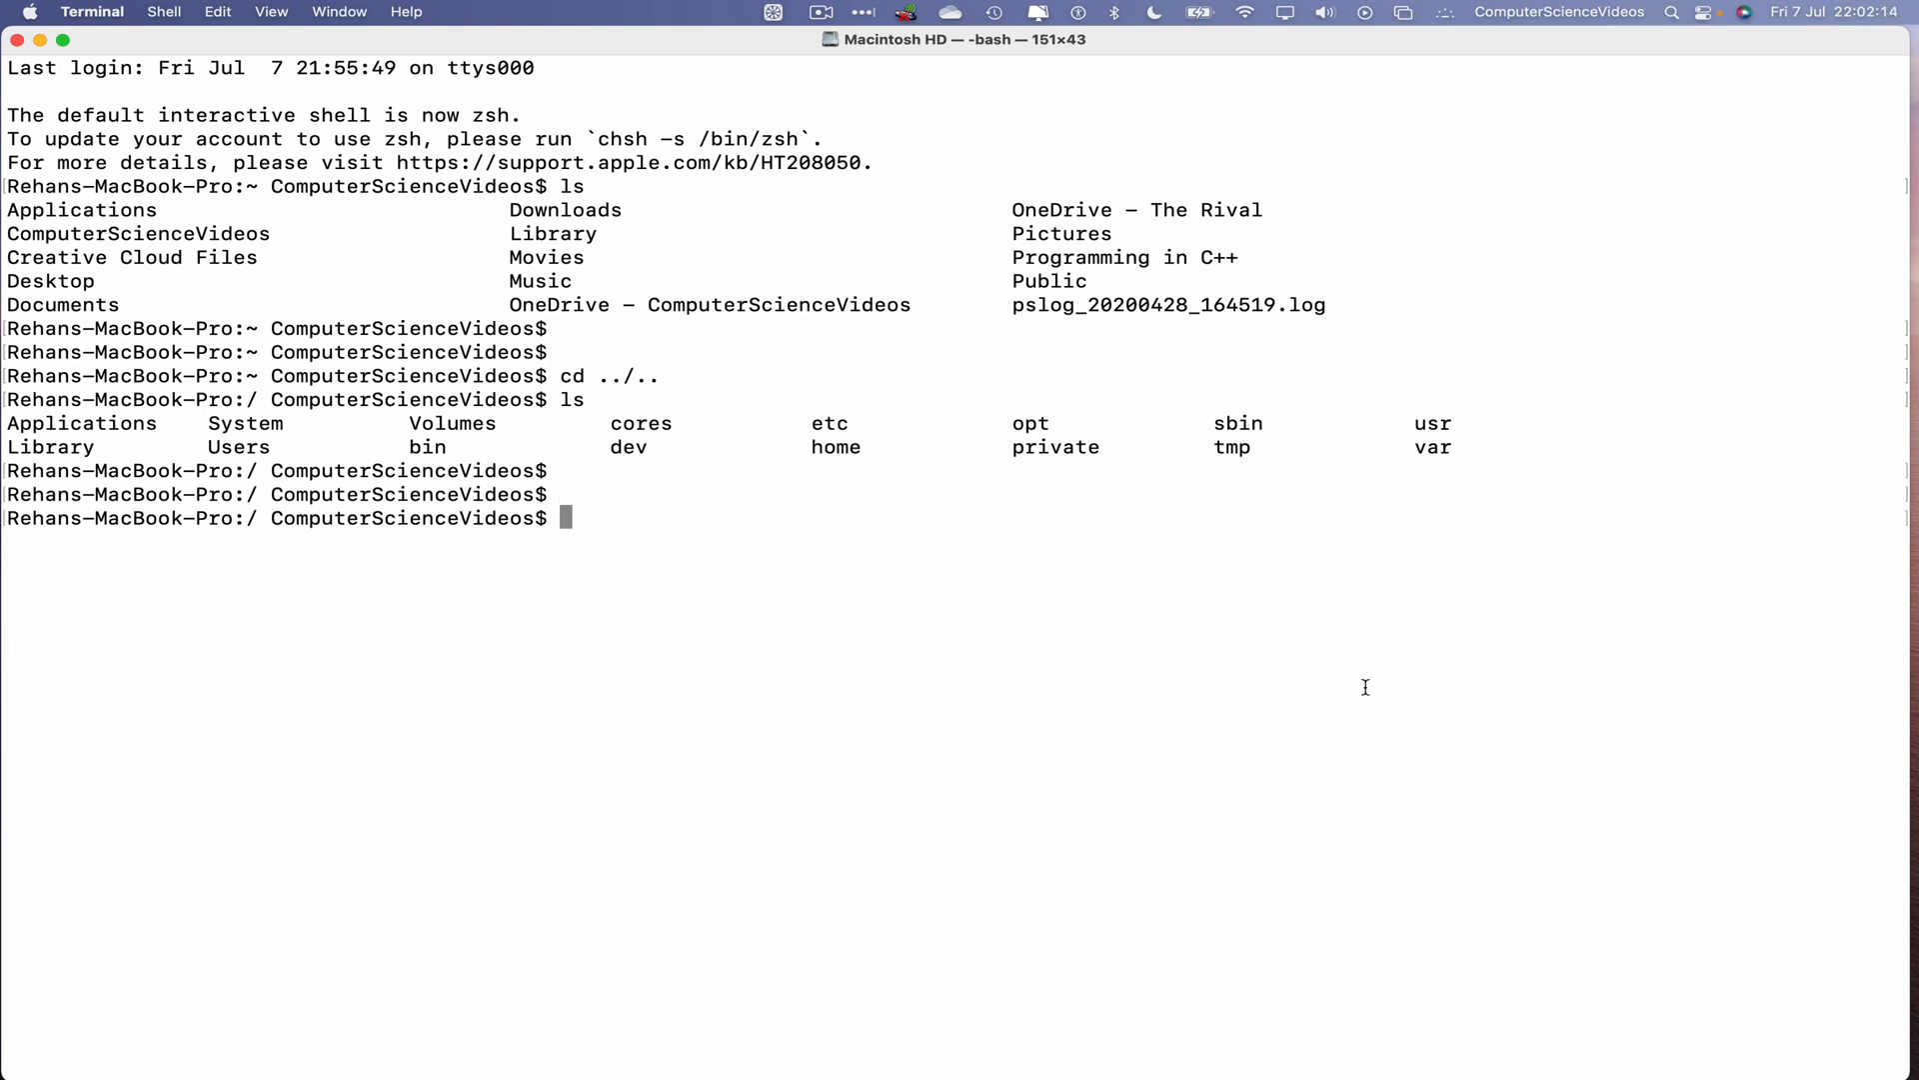
Step: Change into Users/ComputerScienceVideos/Library/CloudStorage and list its OneDrive folders
{"action": "type", "text": "cd"}
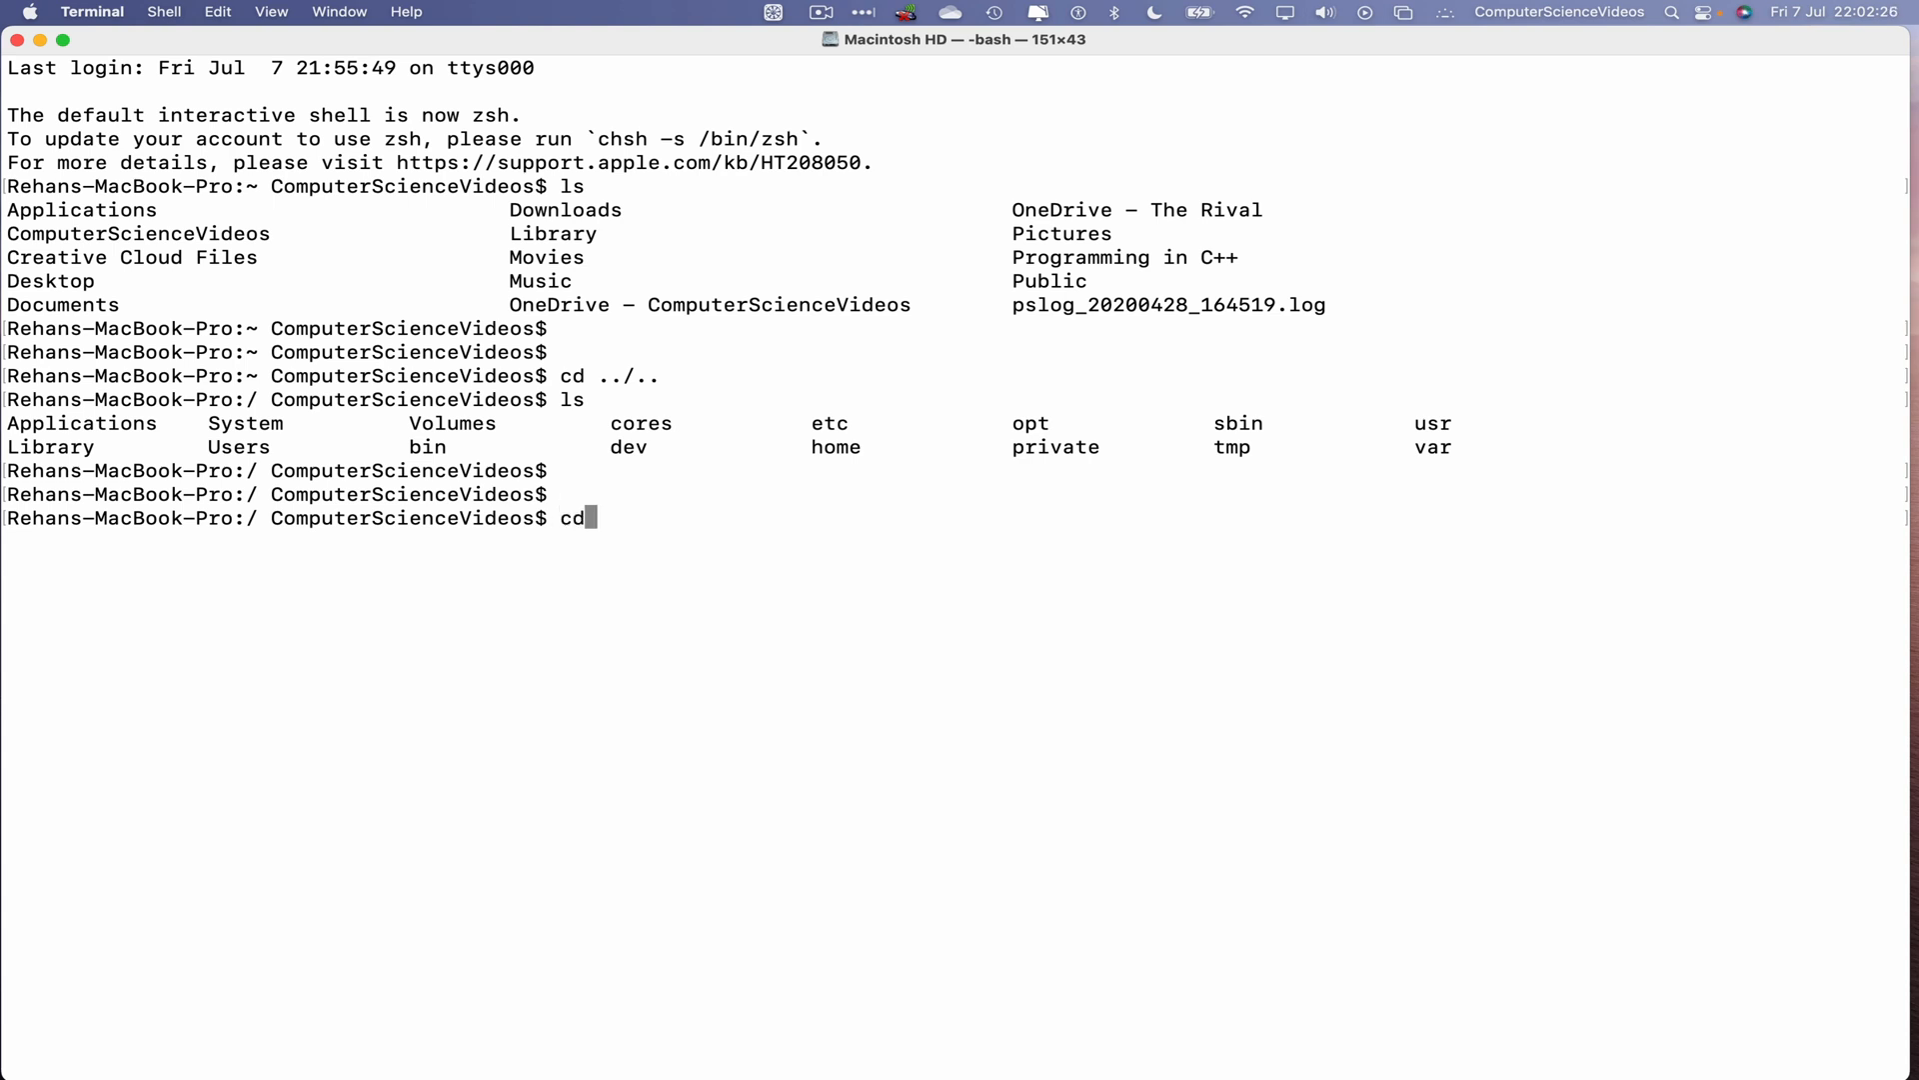
{"action": "type", "text": "Users/ComputerScienceVideos/"}
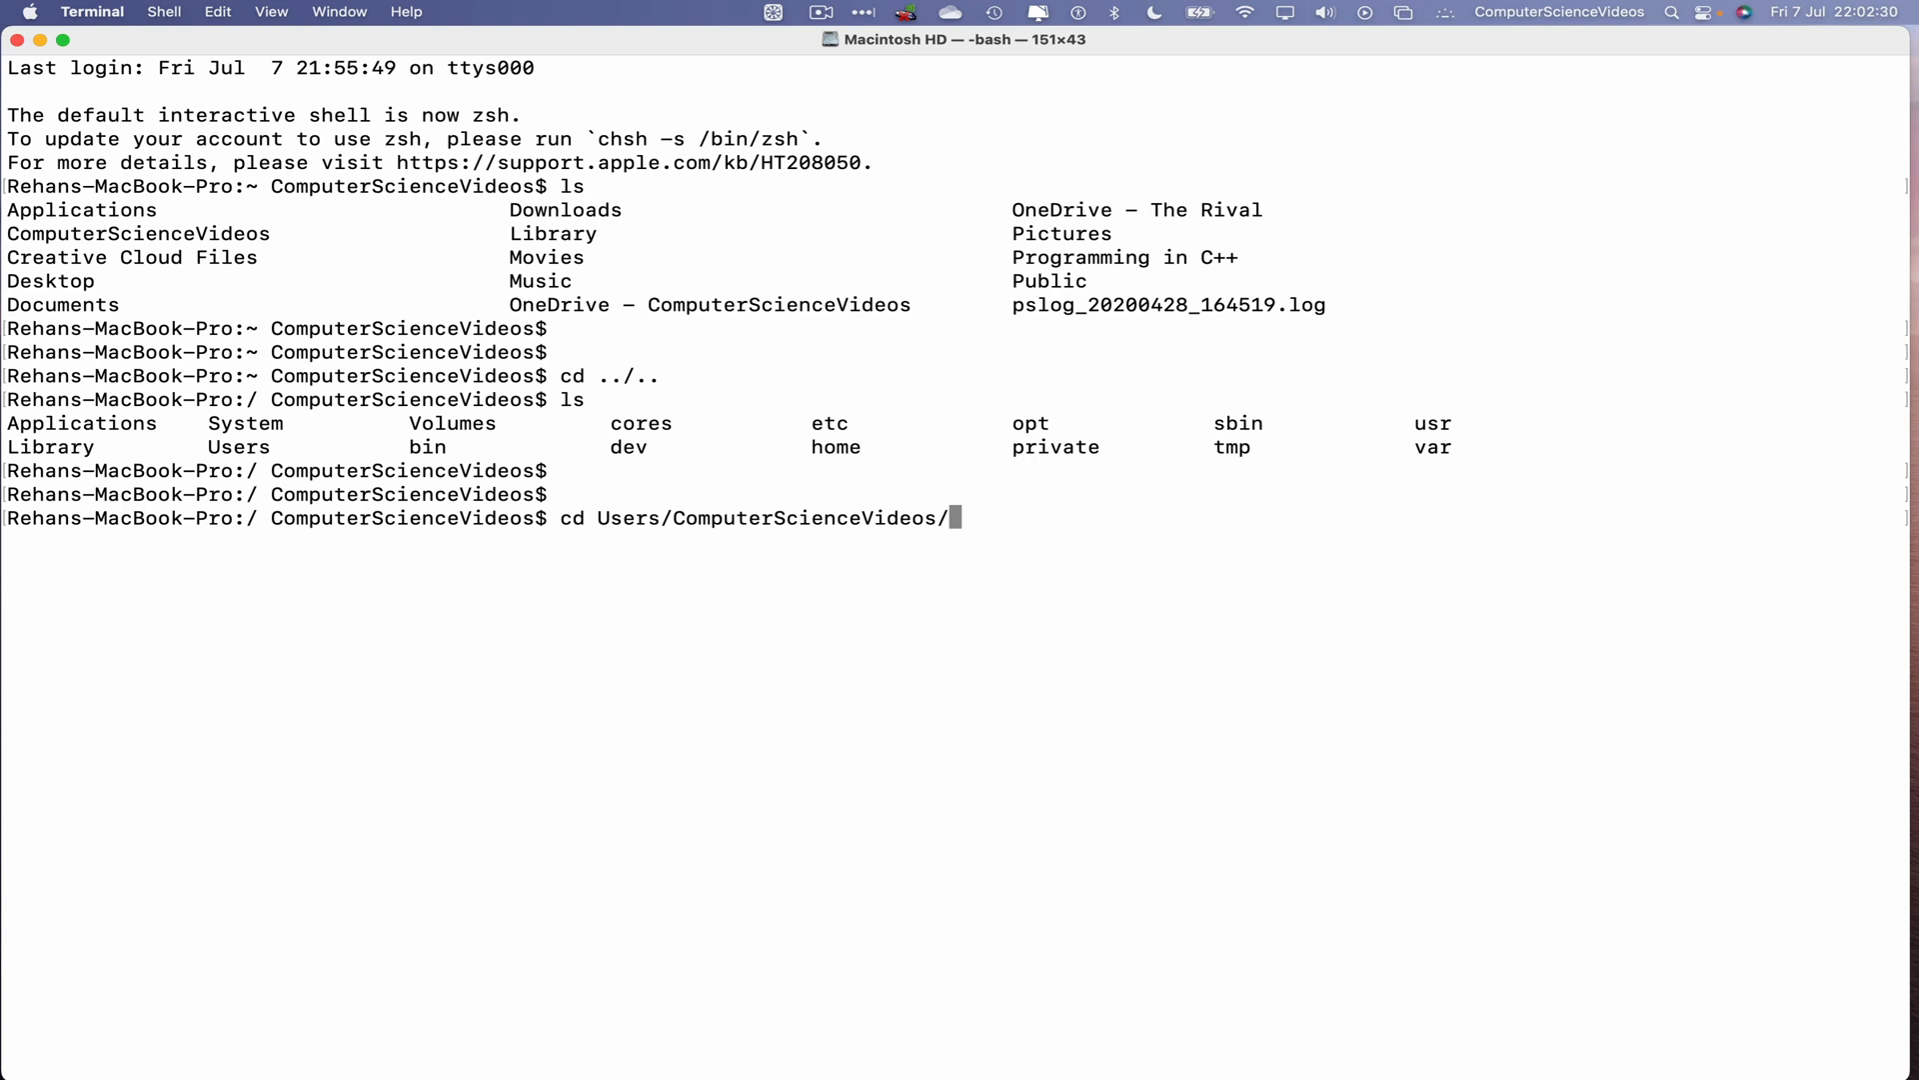
{"action": "type", "text": "Library/C"}
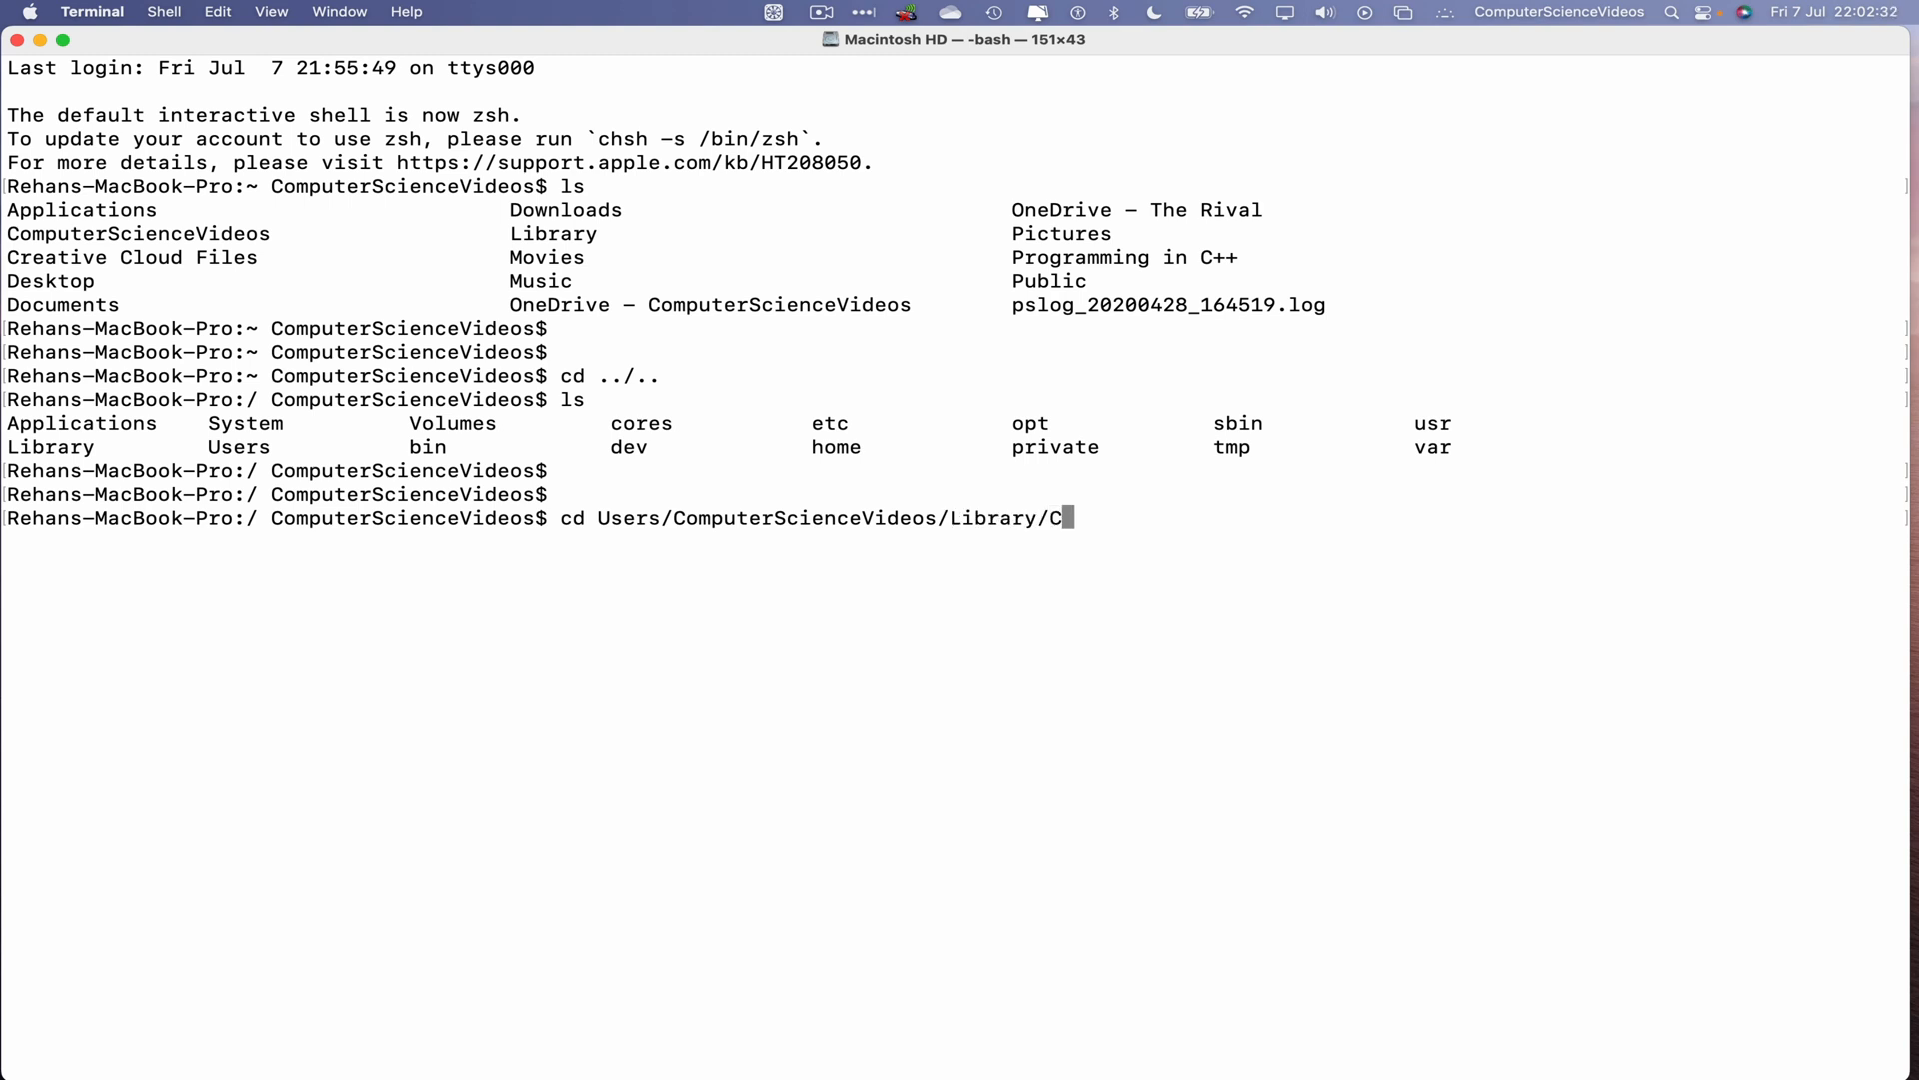
{"action": "type", "text": "loudStorage/"}
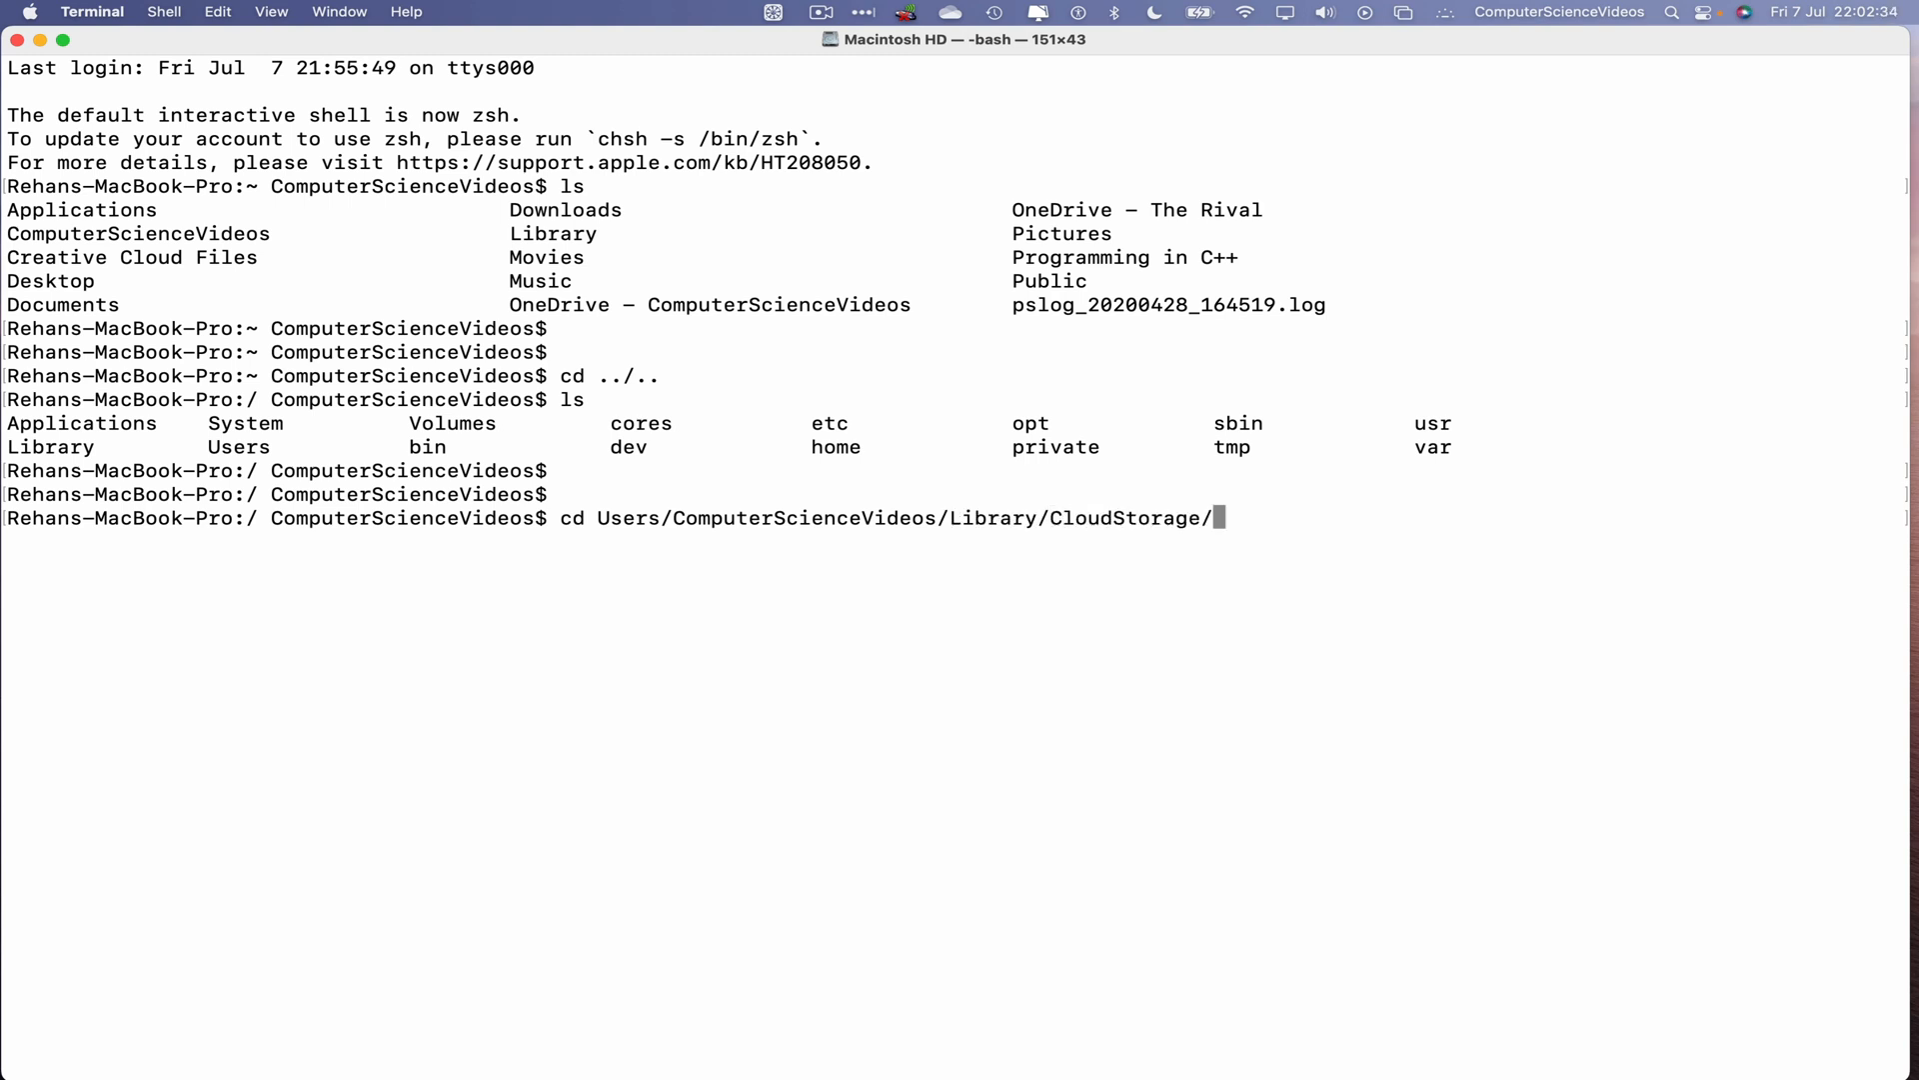
{"action": "type", "text": "; ls"}
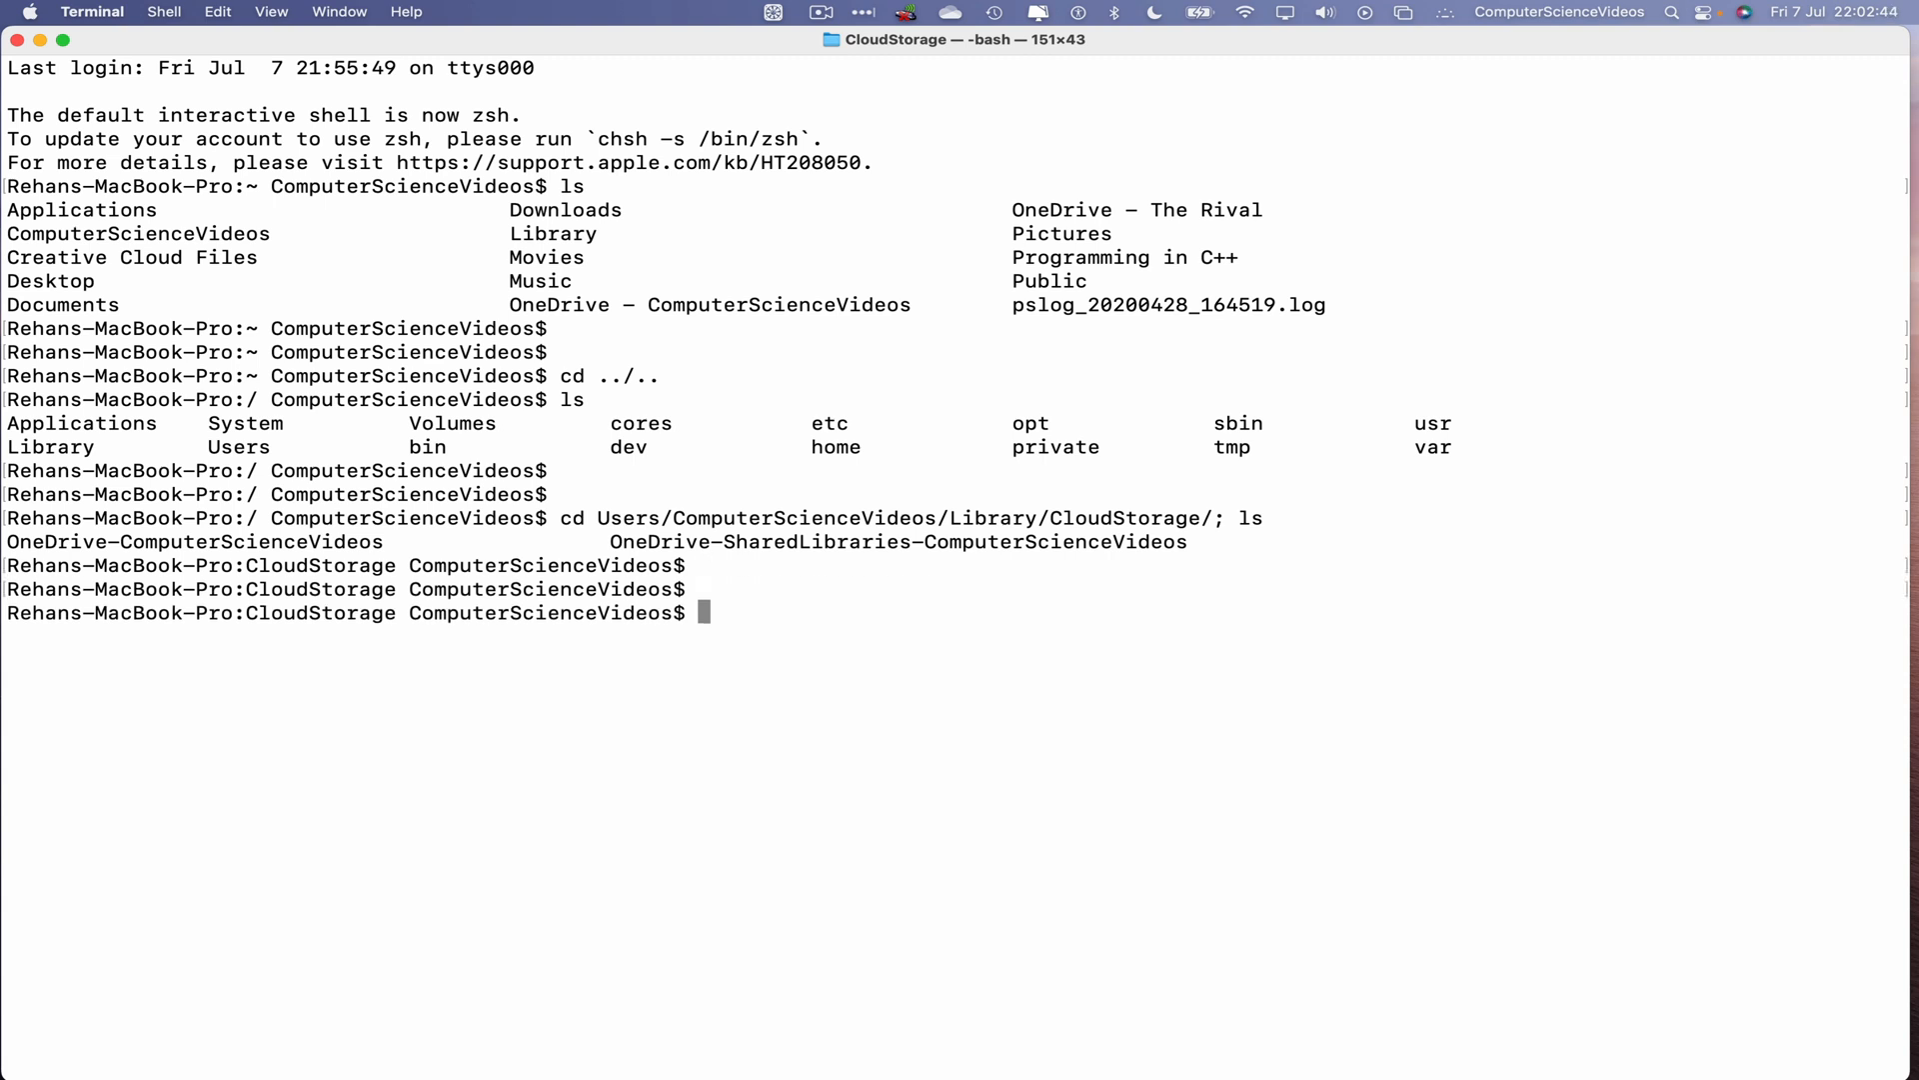
Step: Run open on the OneDrive-ComputerScienceVideos folder to show it in Finder, then clear the screen
{"action": "type", "text": "open"}
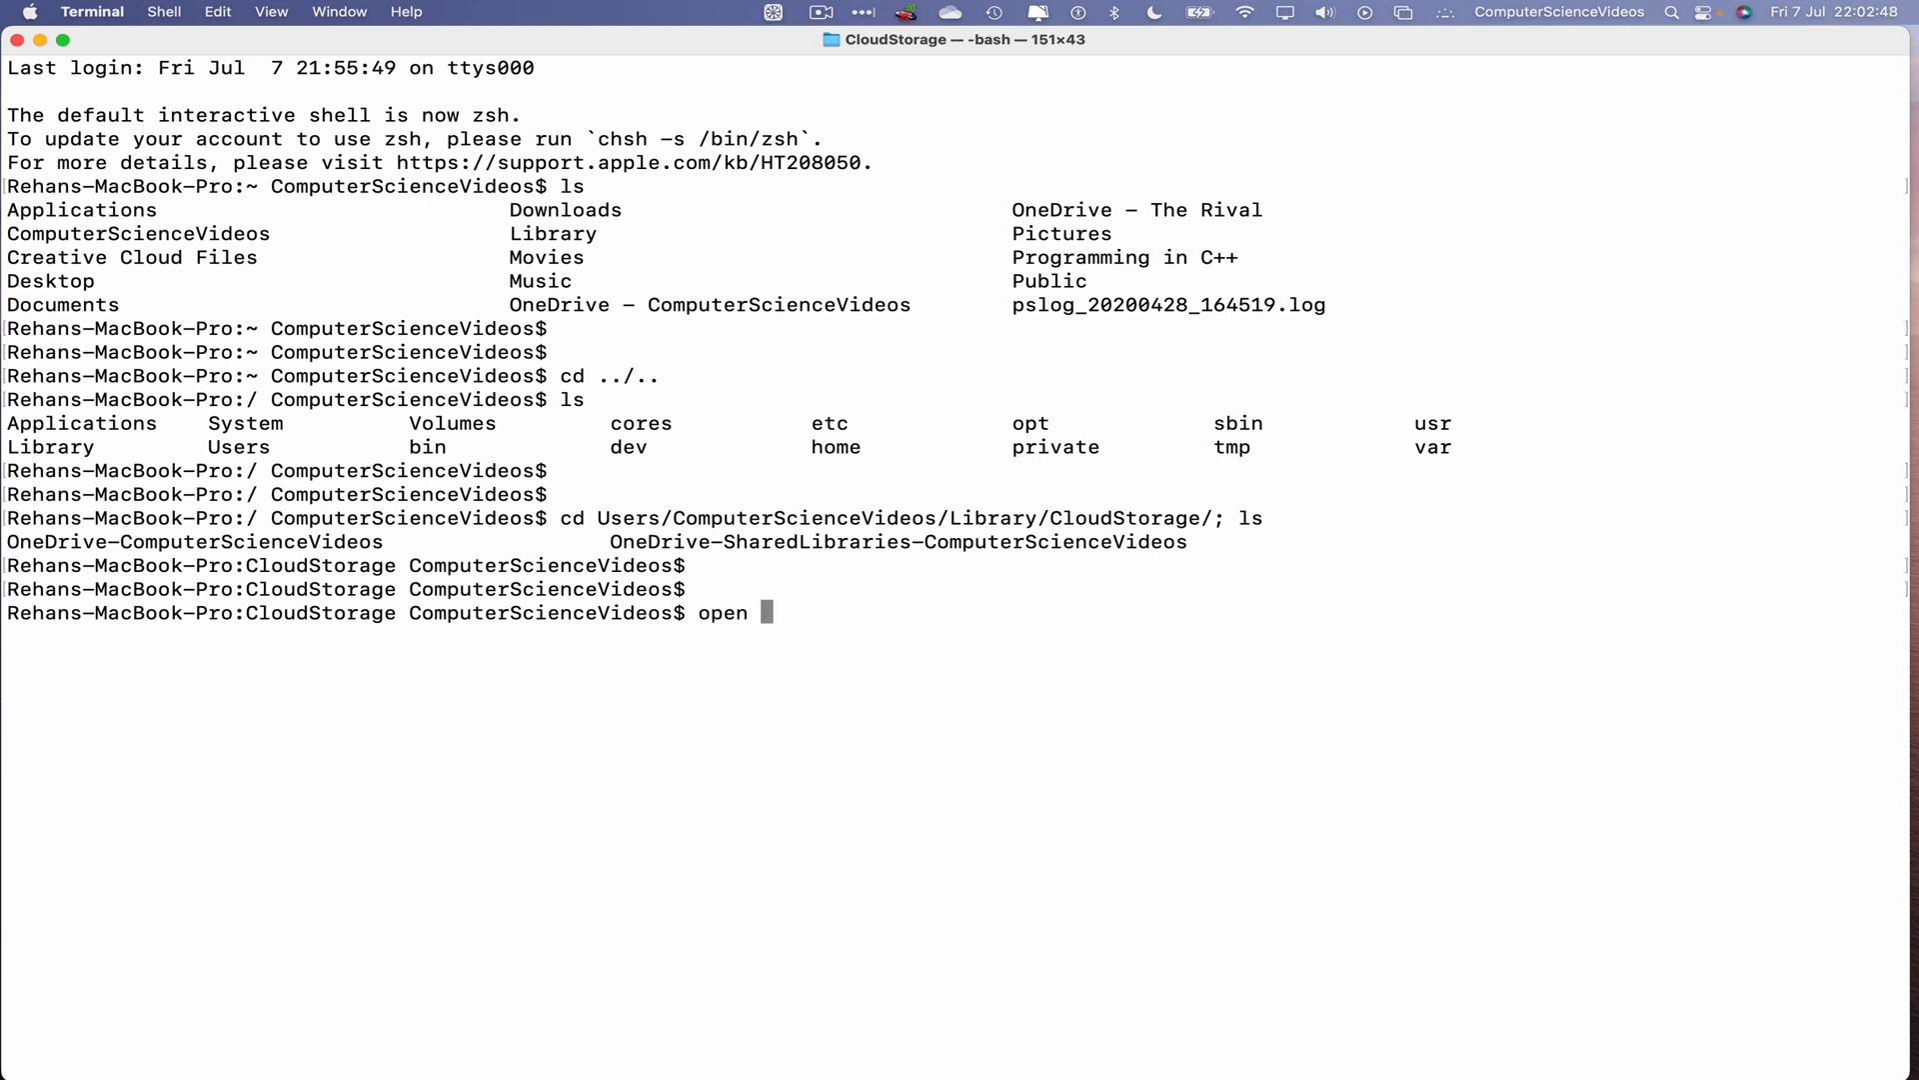
{"action": "type", "text": "OneDrive-"}
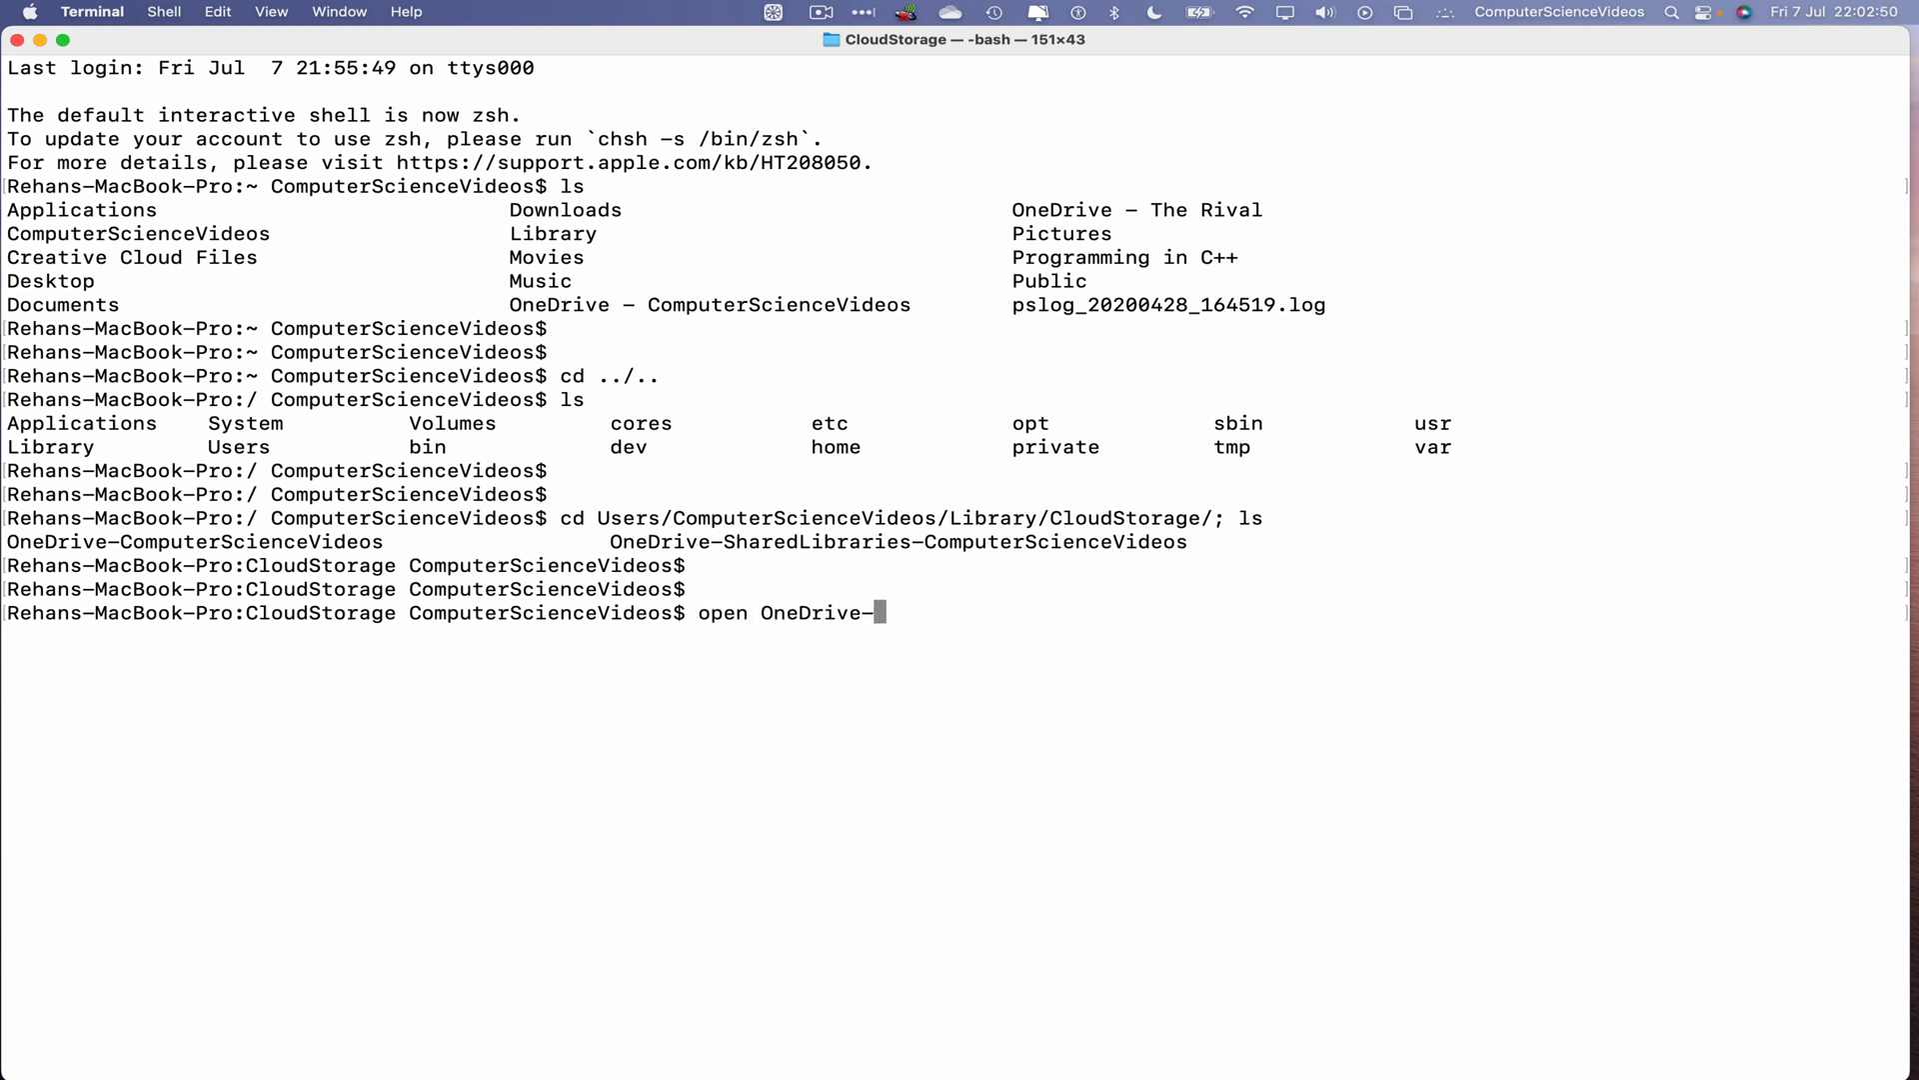
{"action": "type", "text": "ComputerScienceVideos/"}
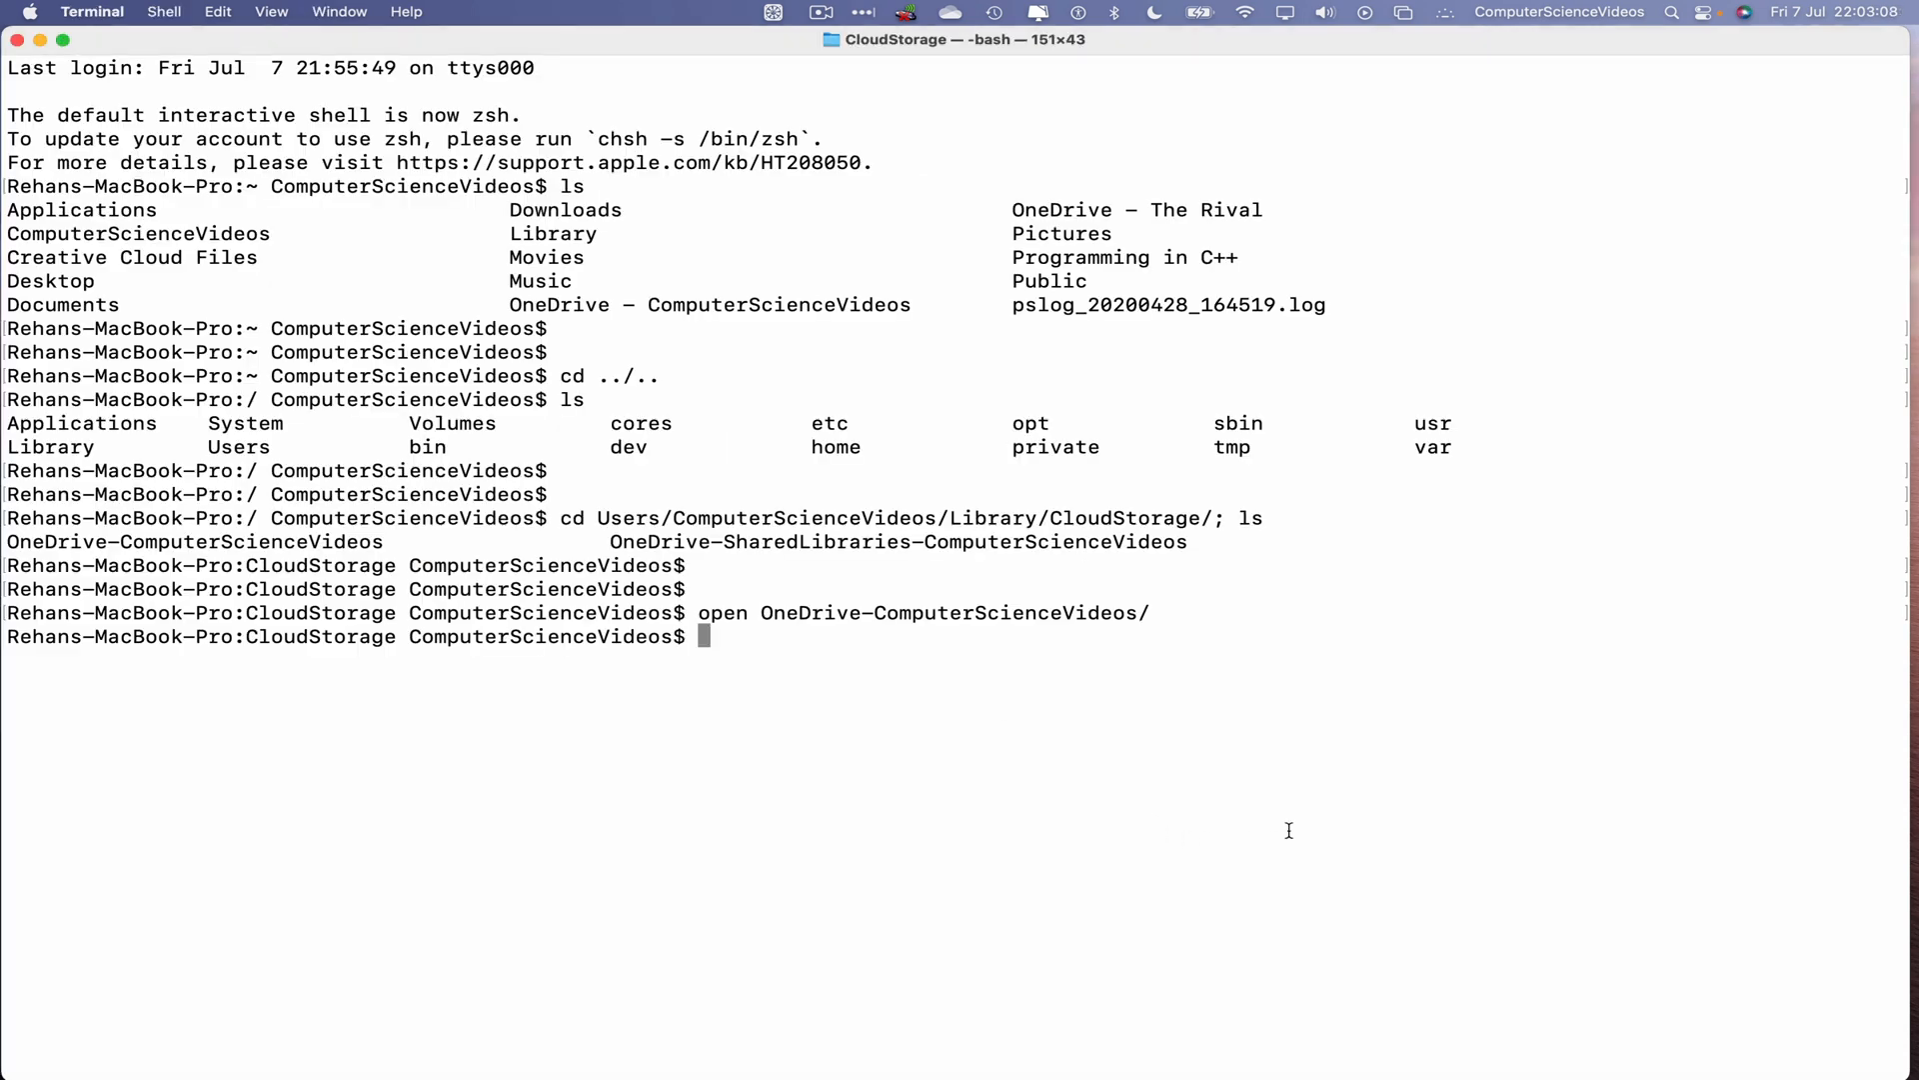
{"action": "type", "text": "clear"}
{"action": "type", "text": "cd"}
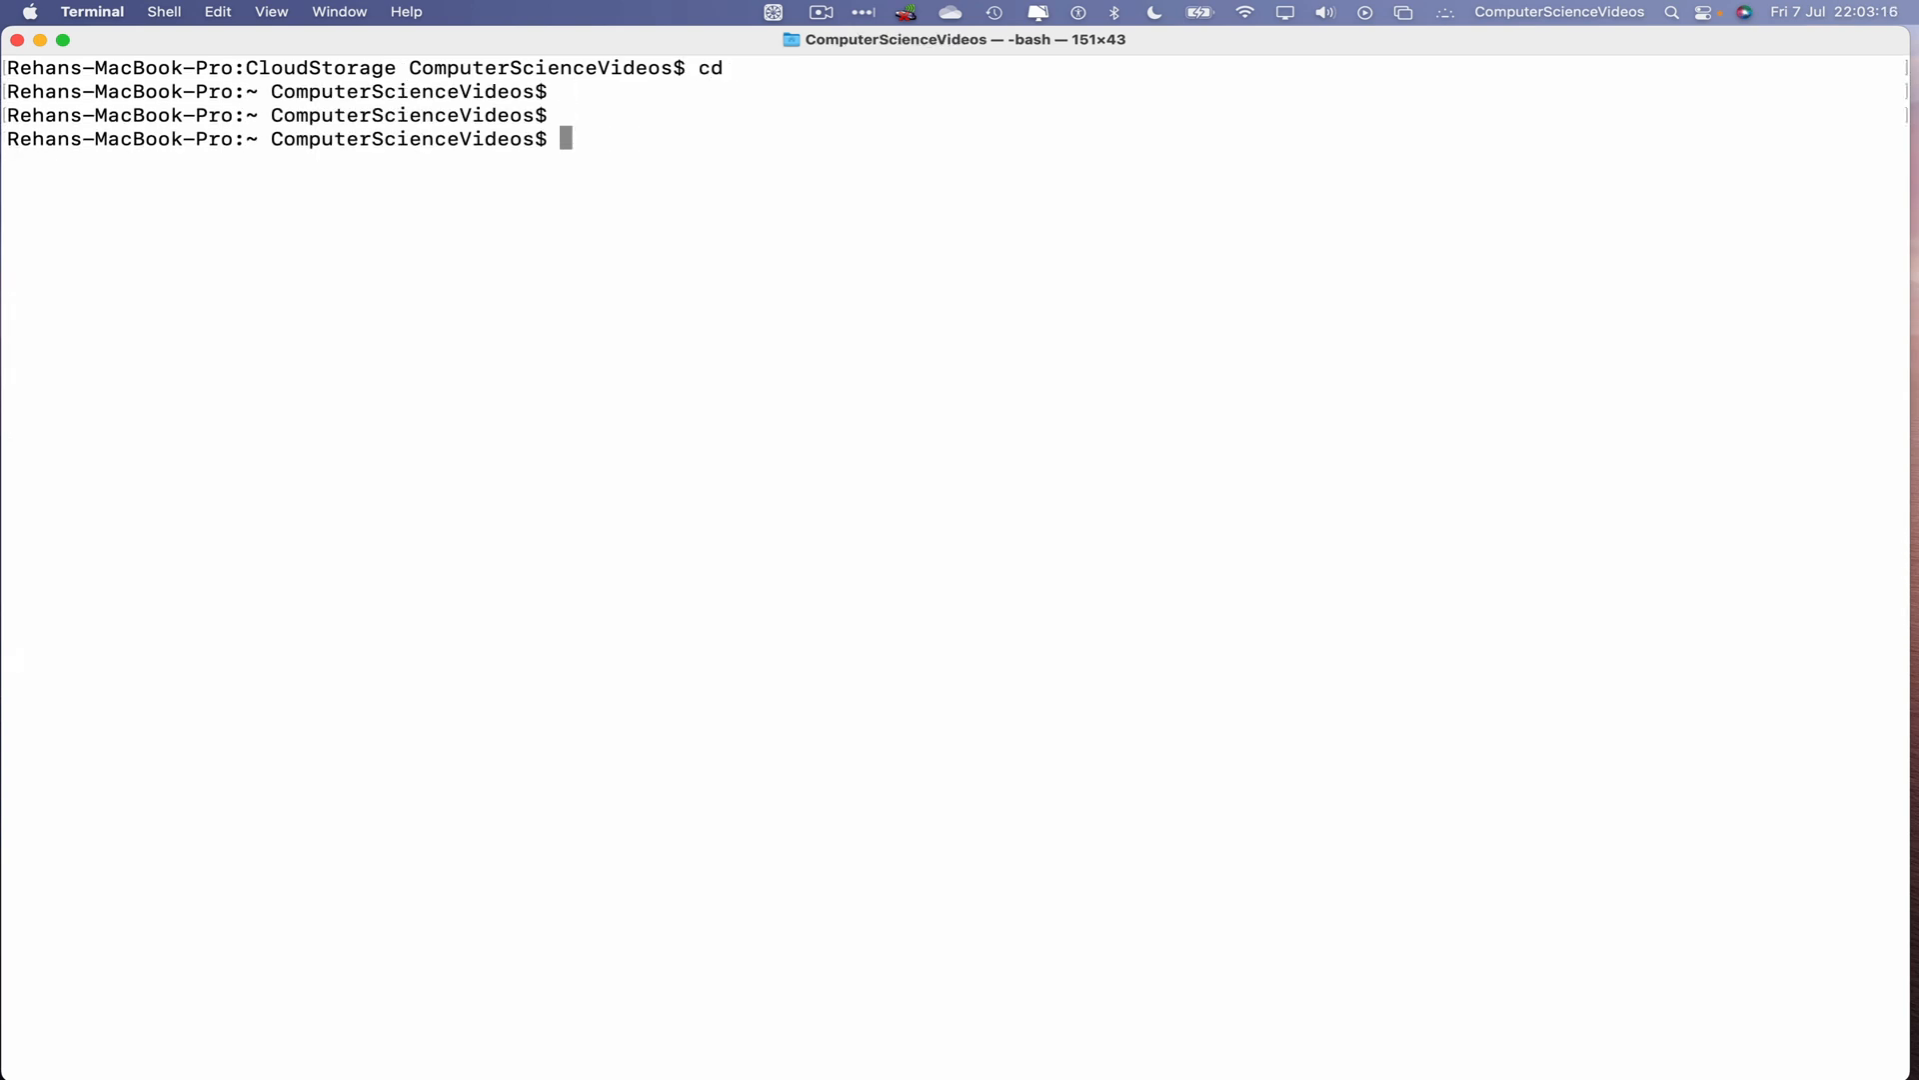
Step: End the shell session with exit
{"action": "type", "text": "exit"}
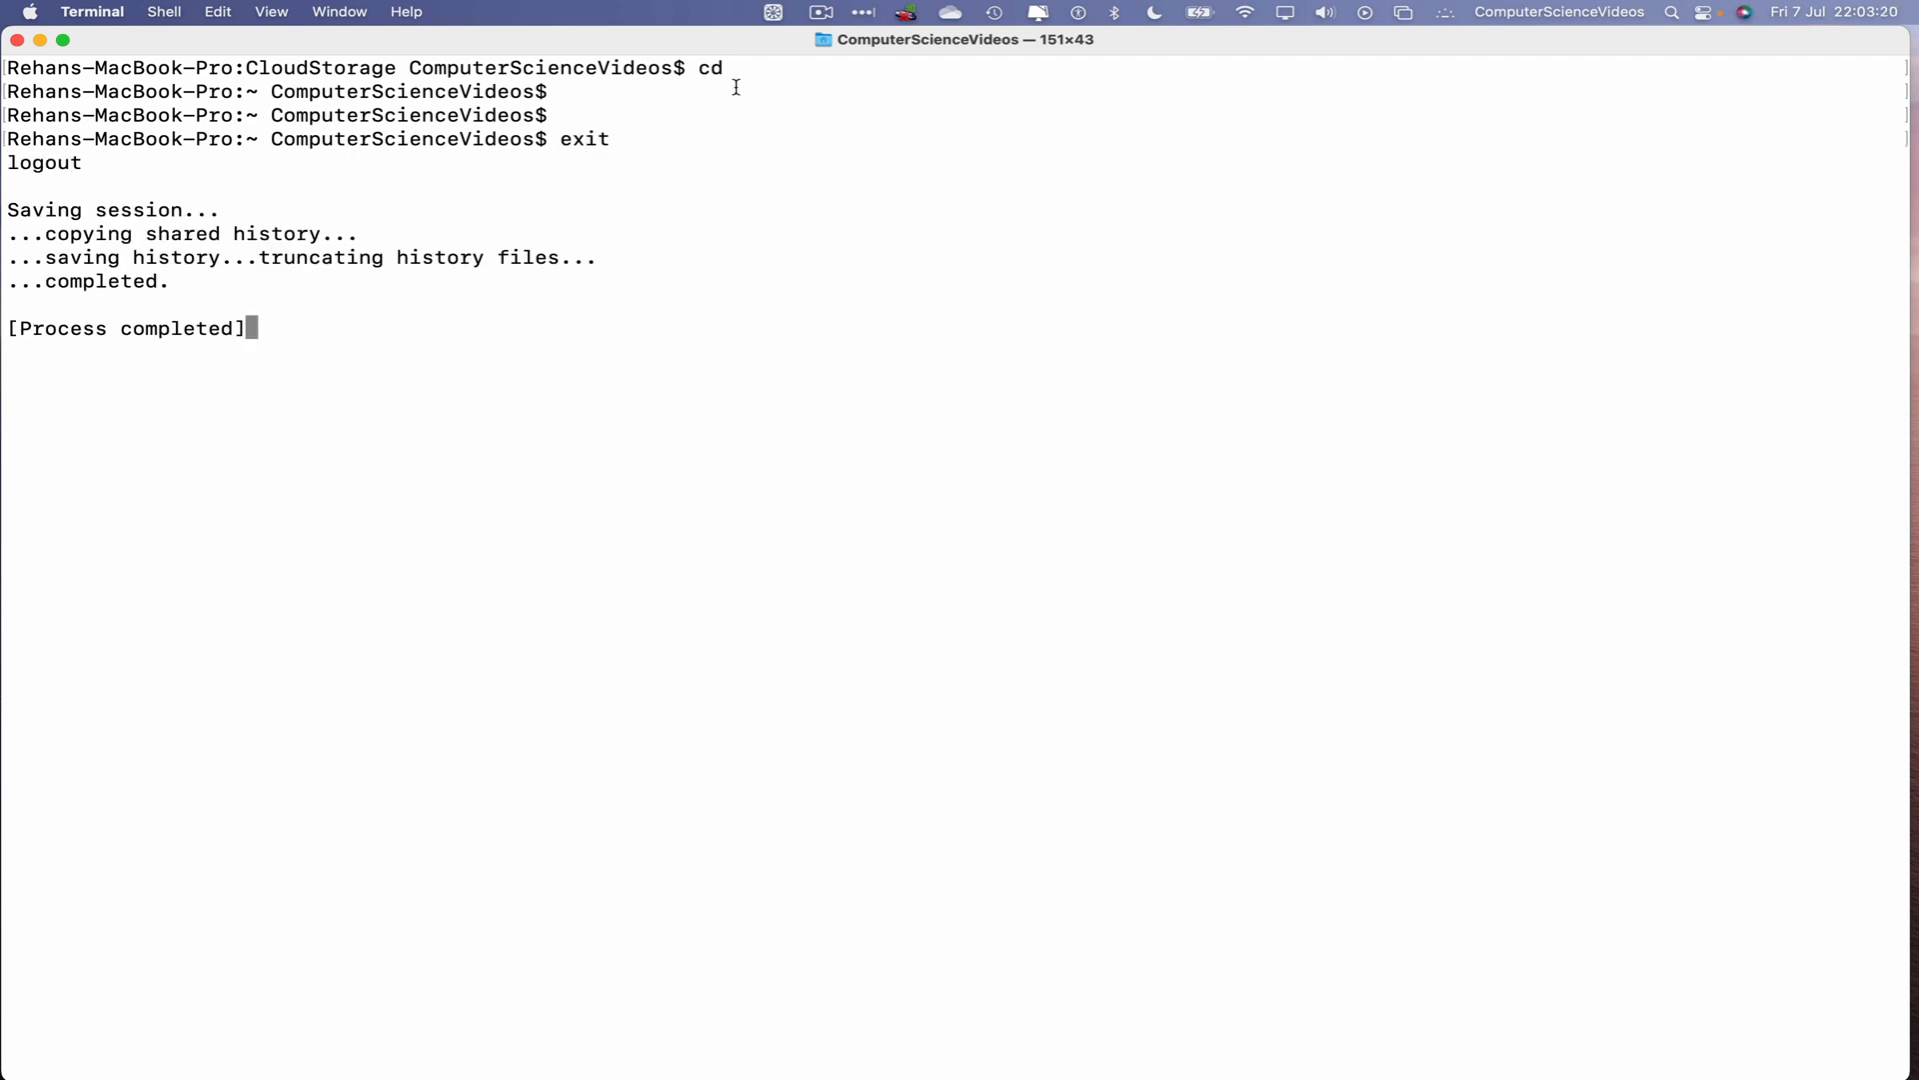